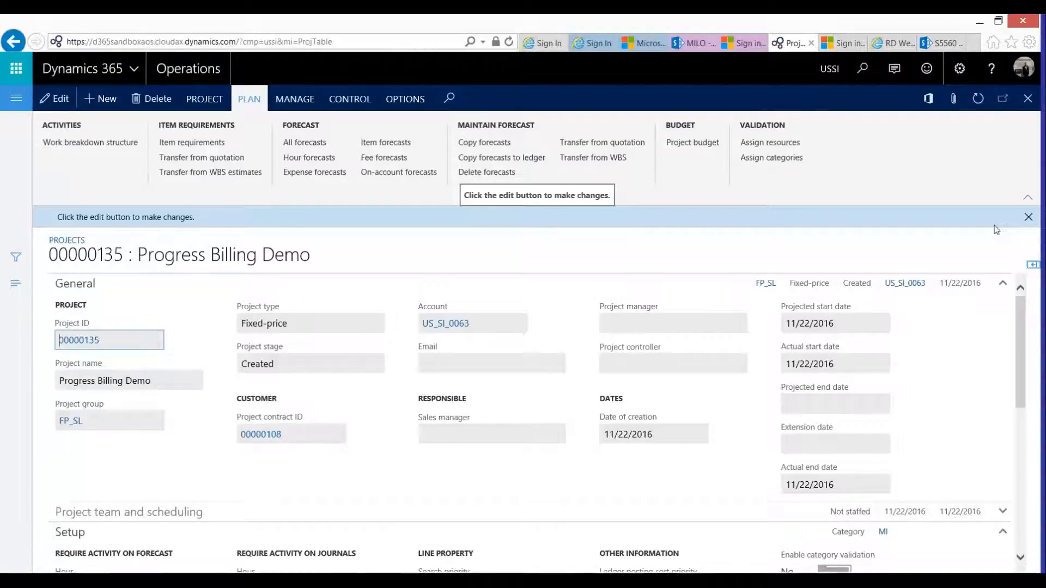
{"action": "mouse_move", "coordinate": [886, 259]}
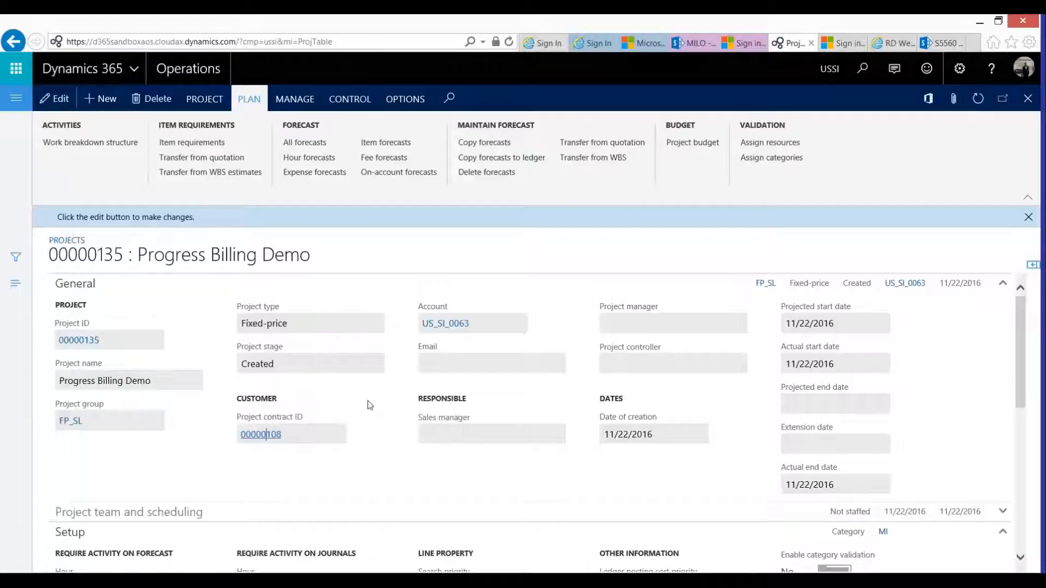
Step: Make billing rule 000000014 a Progress line with a 100,000.00 contract value
{"action": "left_click", "coordinate": [261, 435]}
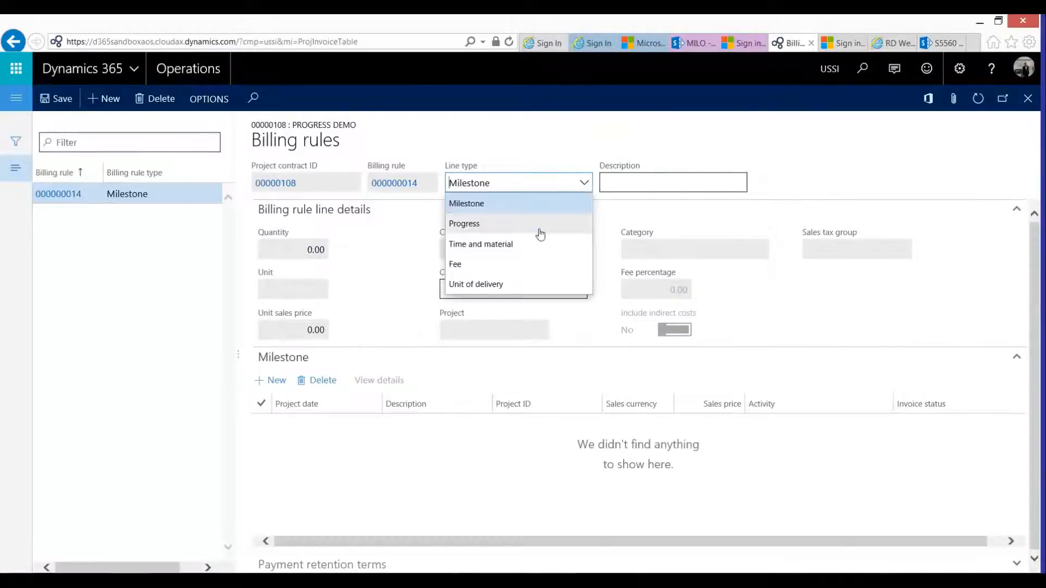
{"action": "left_click", "coordinate": [464, 223]}
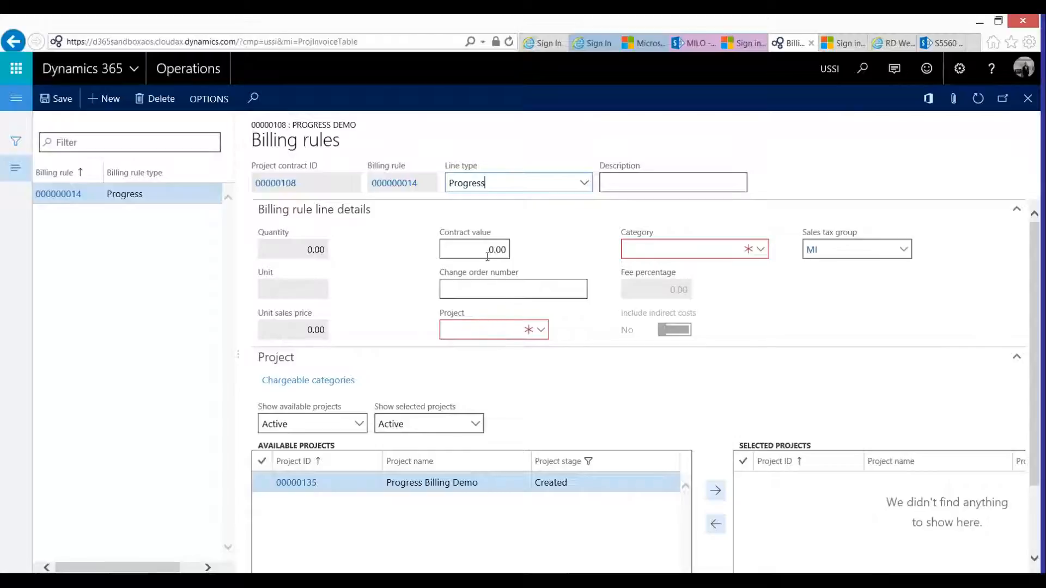
{"action": "left_click", "coordinate": [473, 249]}
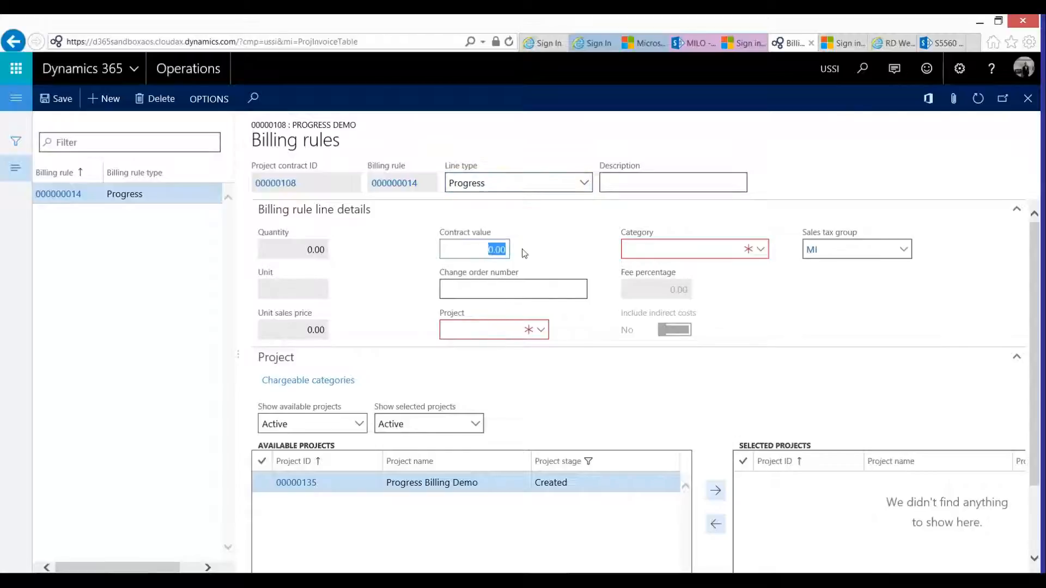
{"action": "type", "text": "1000"}
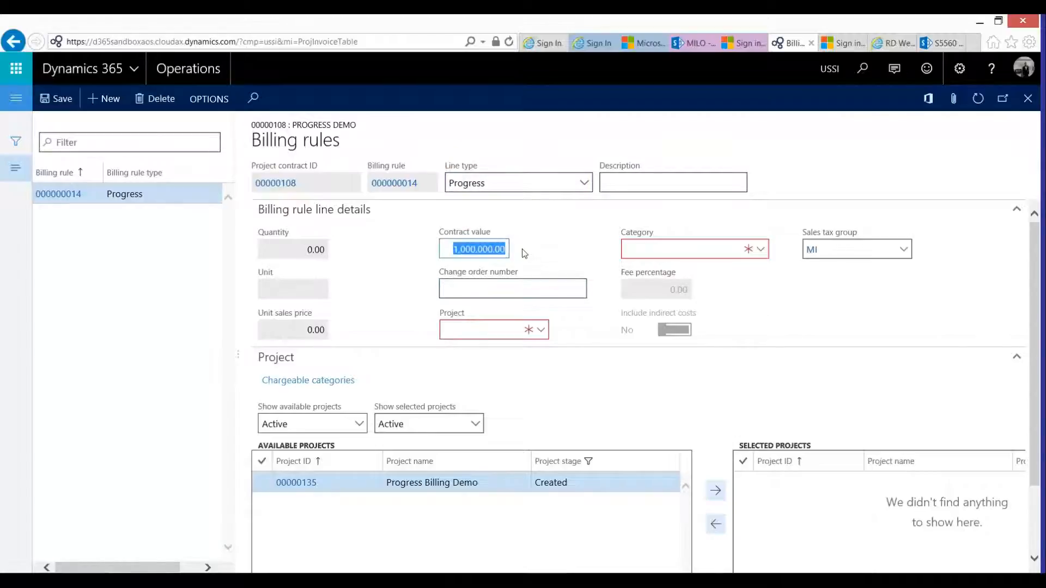
{"action": "type", "text": "100000.00"}
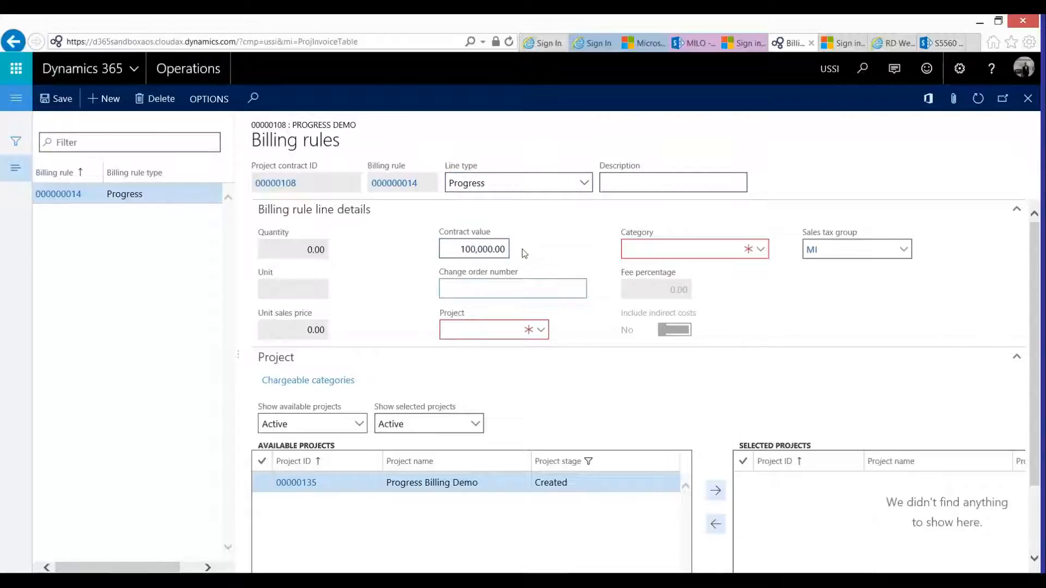
Step: Link project 00000135 to the rule and move it into Selected projects
{"action": "left_click", "coordinate": [487, 329]}
{"action": "type", "text": "00000135"}
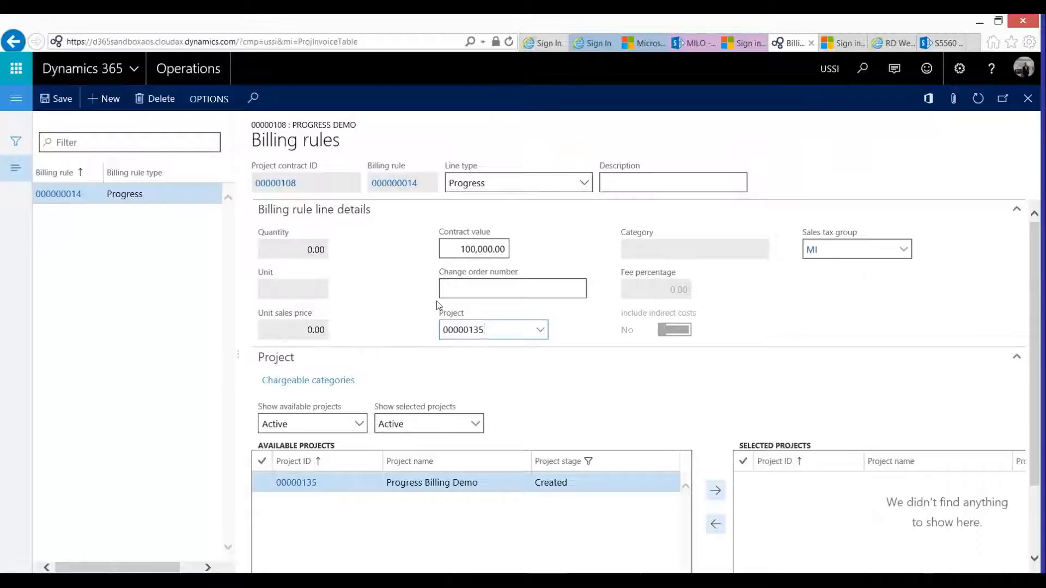
{"action": "left_click", "coordinate": [493, 330]}
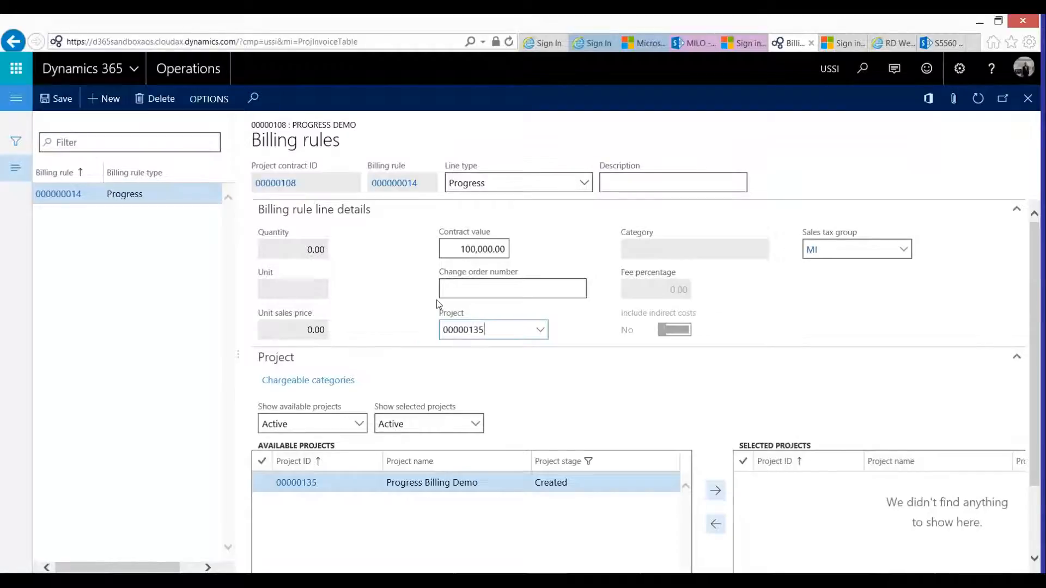
{"action": "mouse_move", "coordinate": [464, 295]}
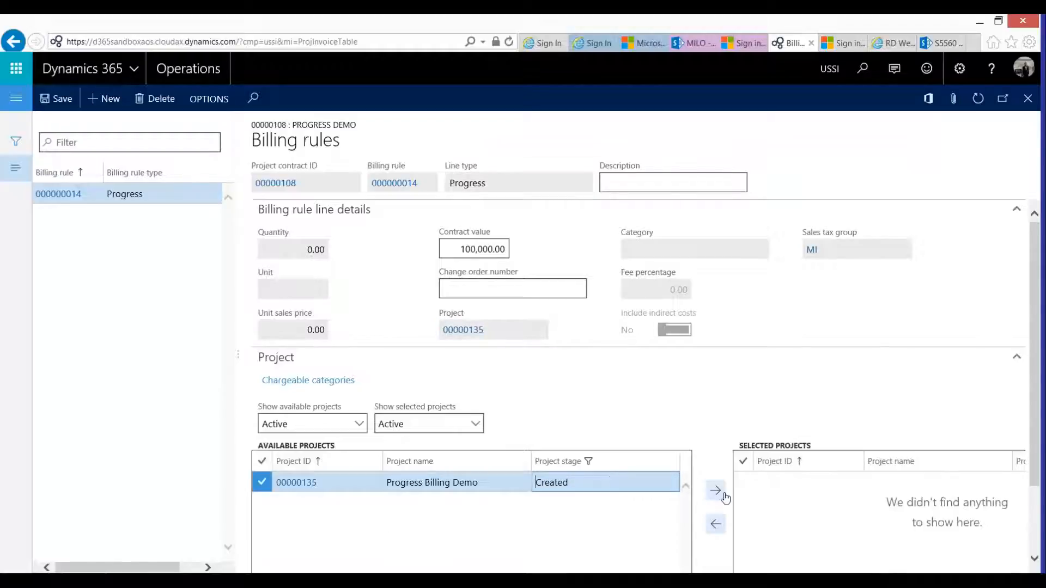
{"action": "left_click", "coordinate": [714, 490]}
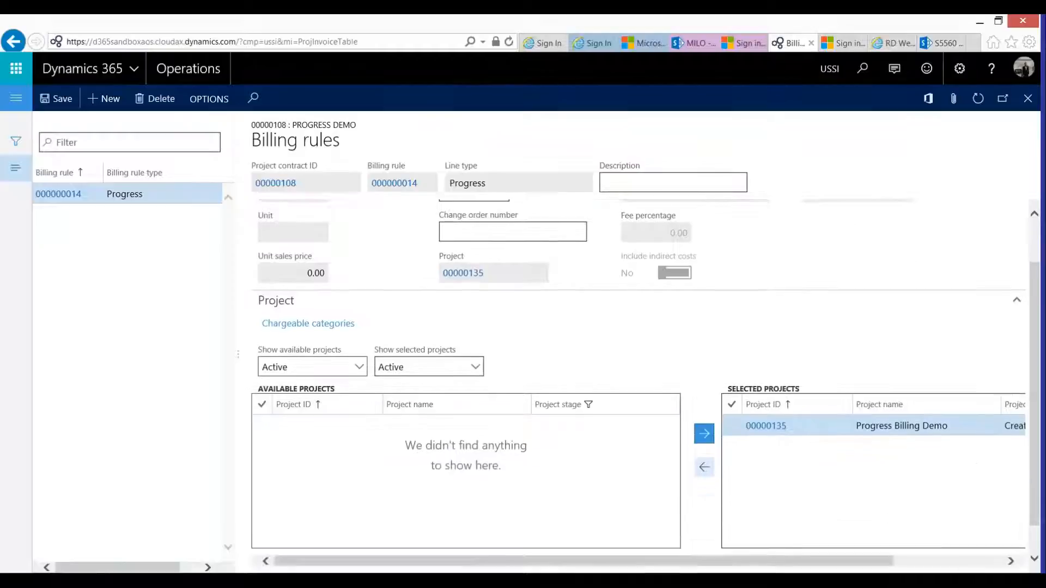
{"action": "scroll", "scroll_direction": "down", "scroll_amount": 3}
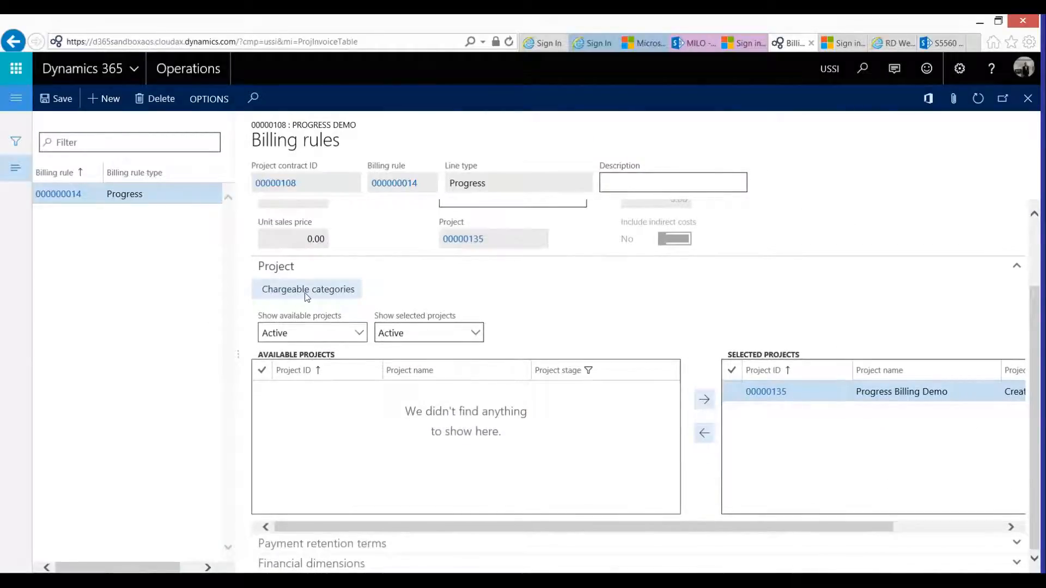
{"action": "left_click", "coordinate": [308, 288]}
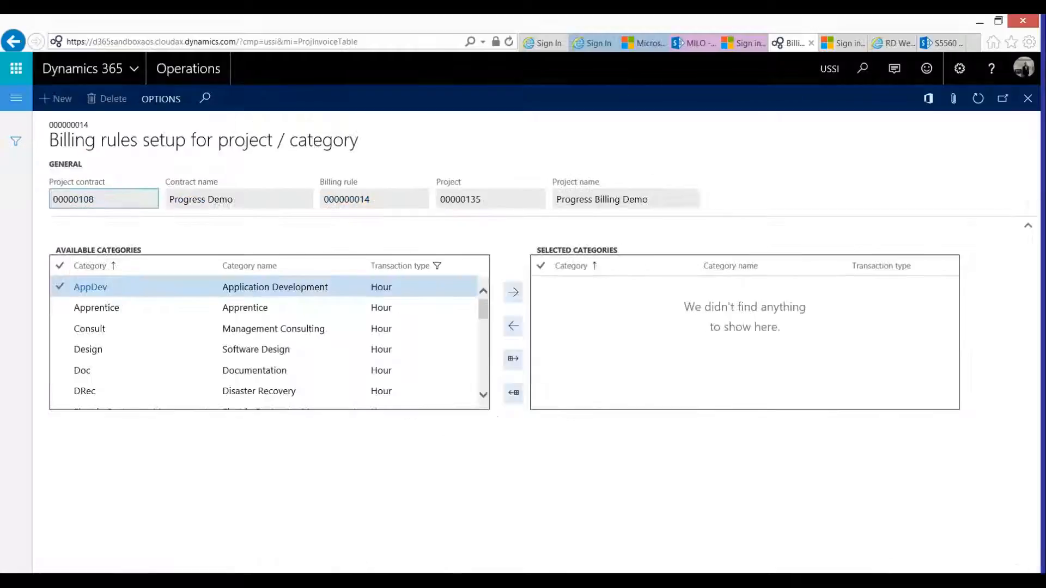
{"action": "left_click", "coordinate": [82, 371]}
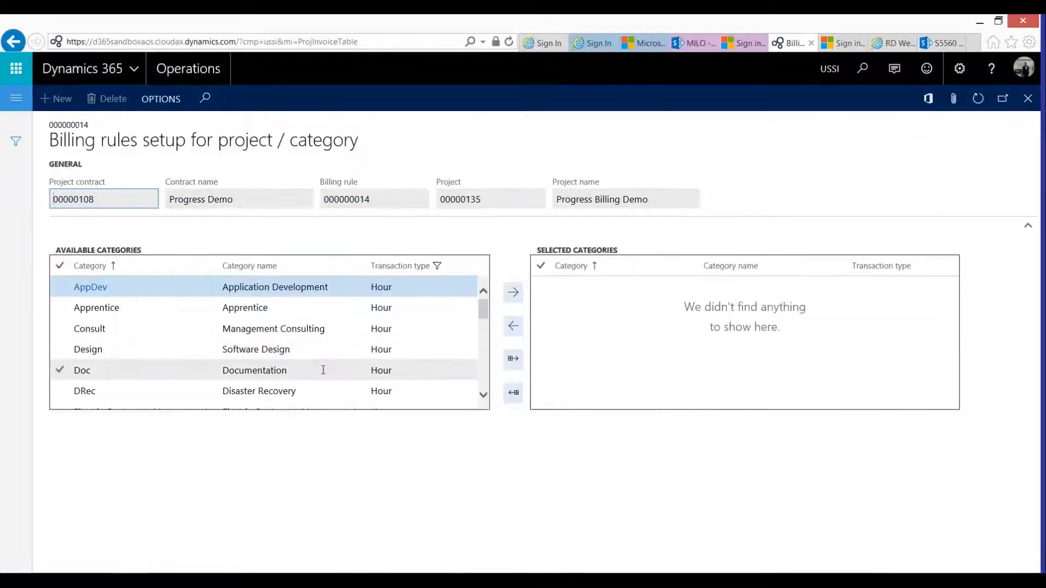
{"action": "left_click", "coordinate": [89, 348]}
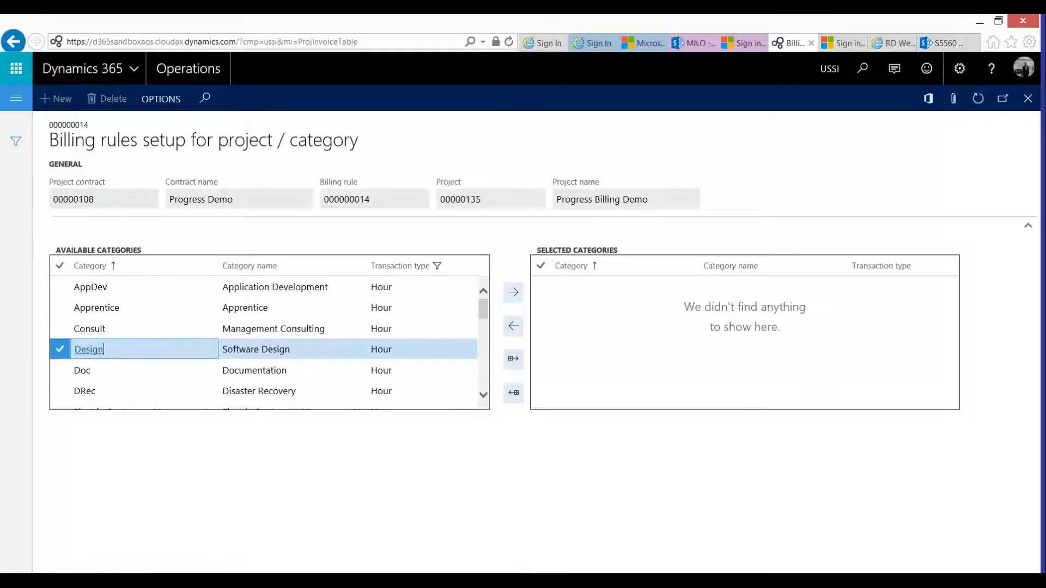
{"action": "mouse_move", "coordinate": [172, 350]}
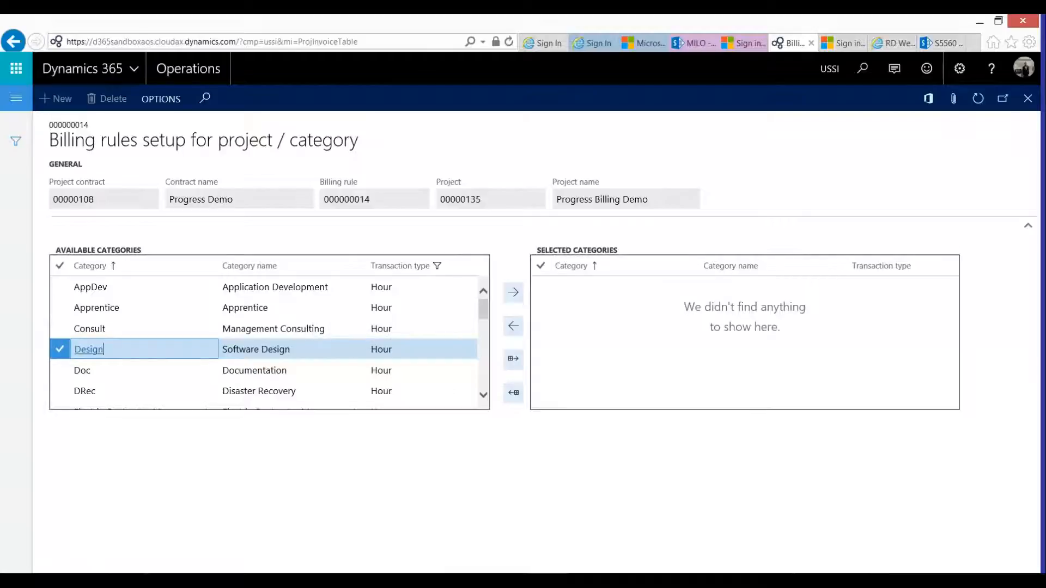
{"action": "left_click", "coordinate": [89, 349]}
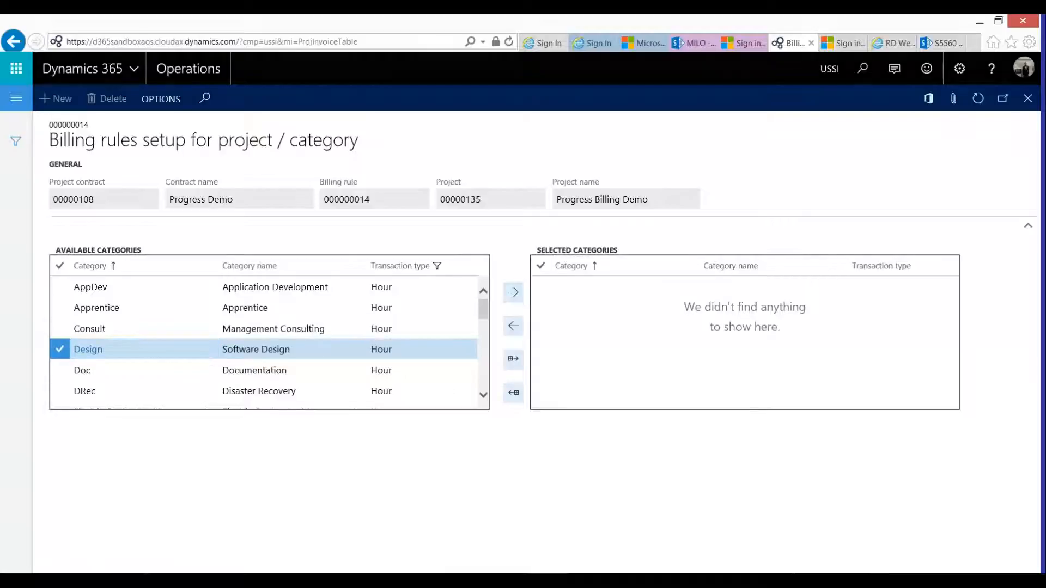
{"action": "left_click", "coordinate": [514, 292]}
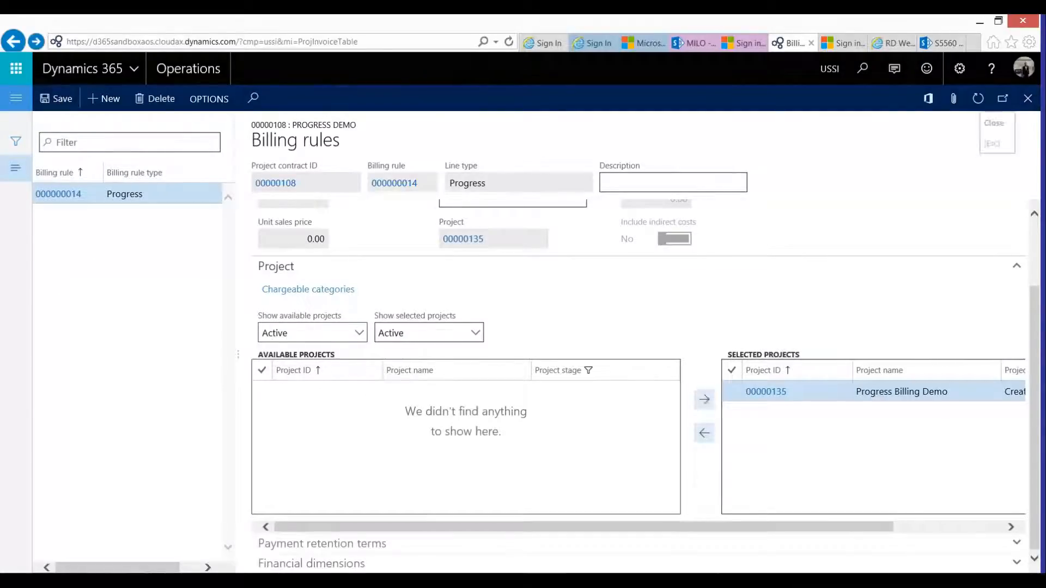
Step: Close the Billing rules form to return to contract 00000108
{"action": "left_click", "coordinate": [993, 124]}
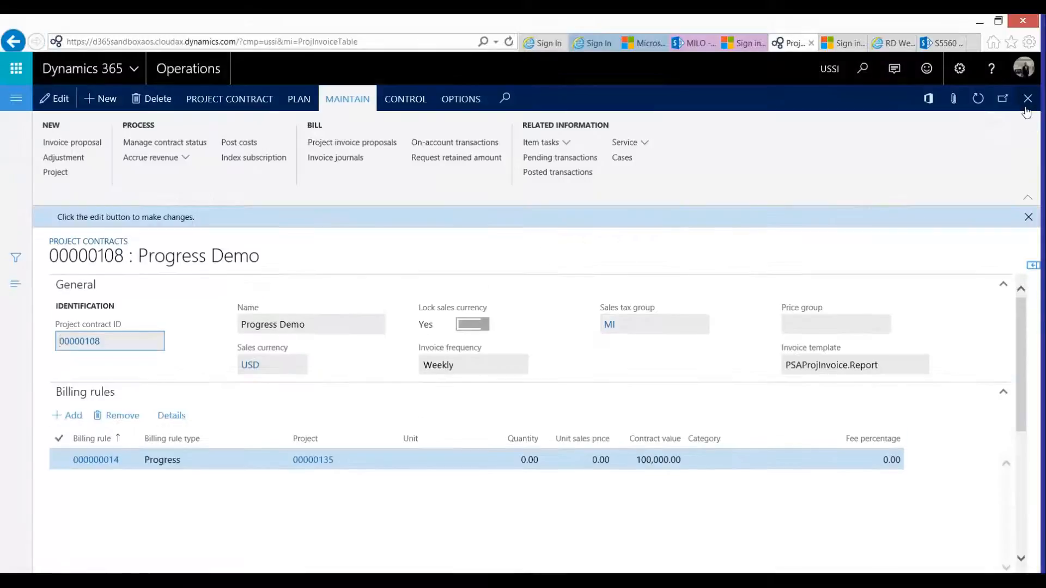
{"action": "mouse_move", "coordinate": [1028, 99]}
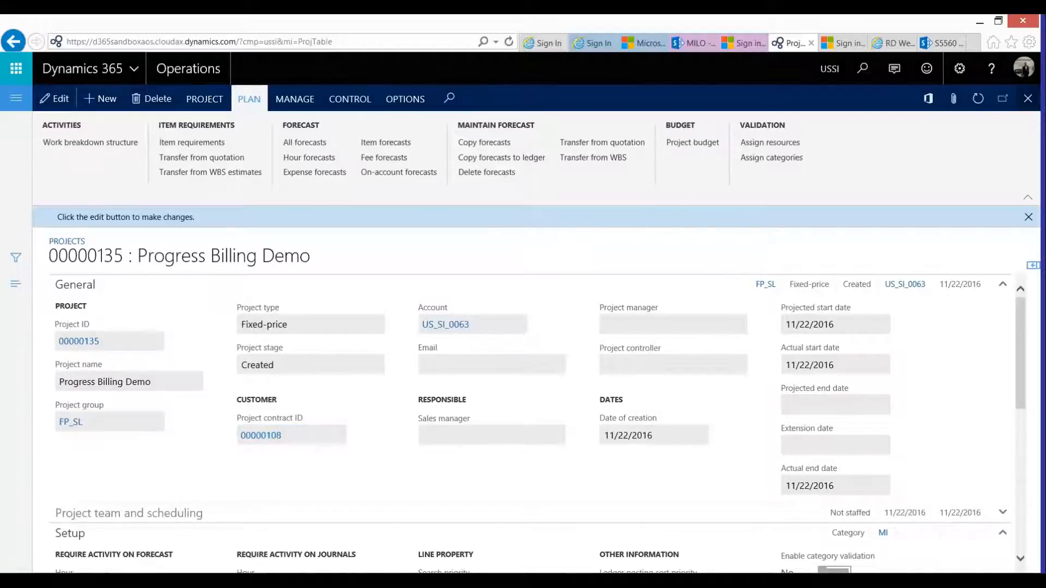
{"action": "mouse_move", "coordinate": [692, 192]}
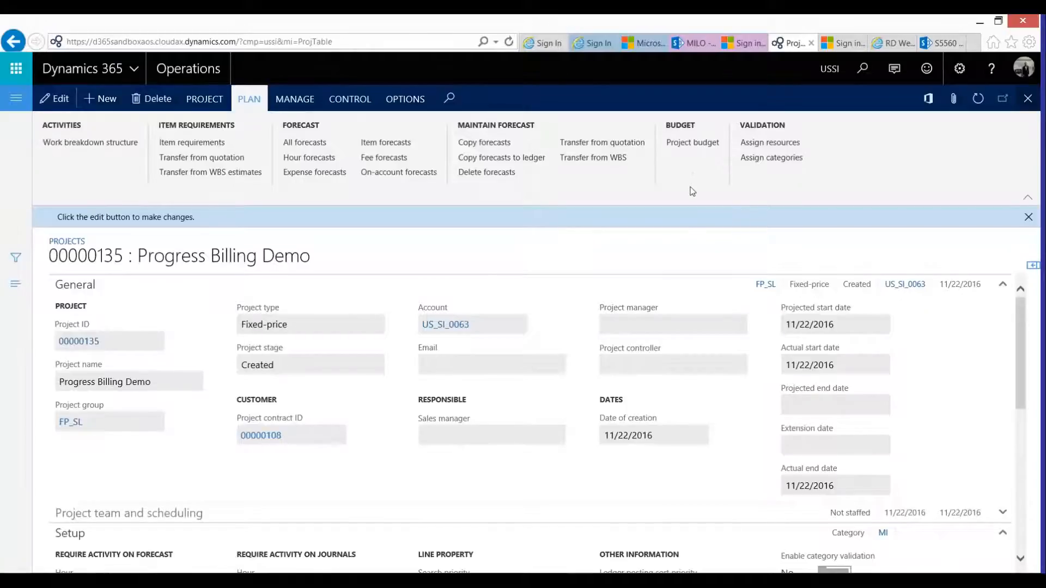
Step: Open budget PB_0000013 for project 00000135 and scroll to its Design hours line
{"action": "left_click", "coordinate": [692, 143]}
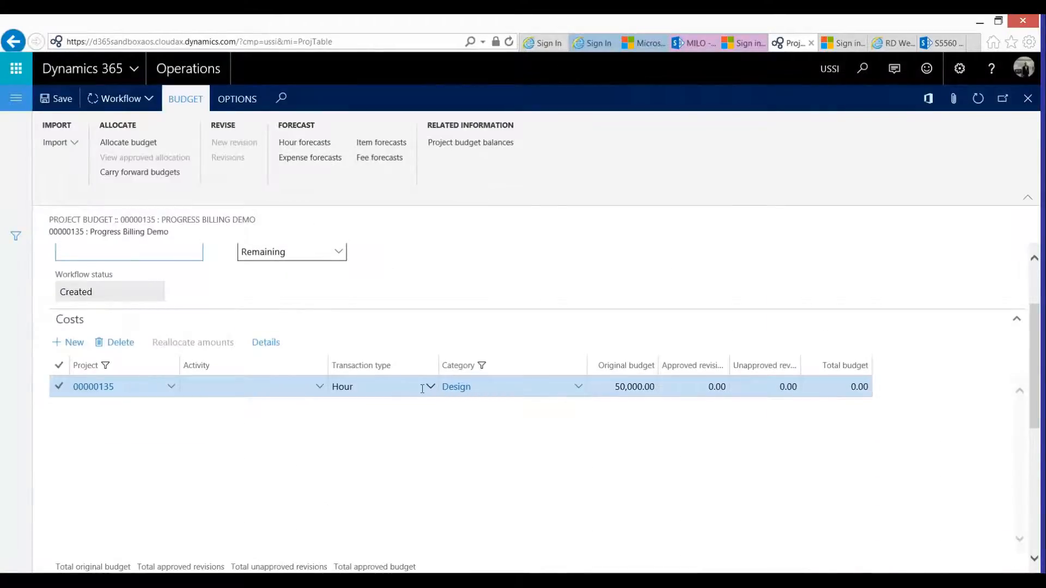
{"action": "scroll", "scroll_direction": "down", "scroll_amount": 3}
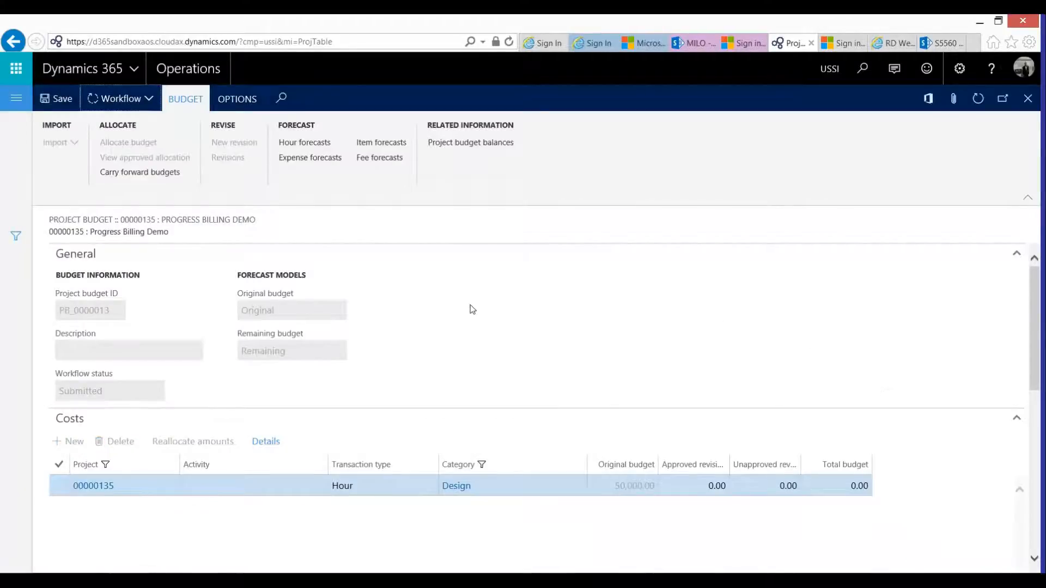
{"action": "mouse_move", "coordinate": [417, 311]}
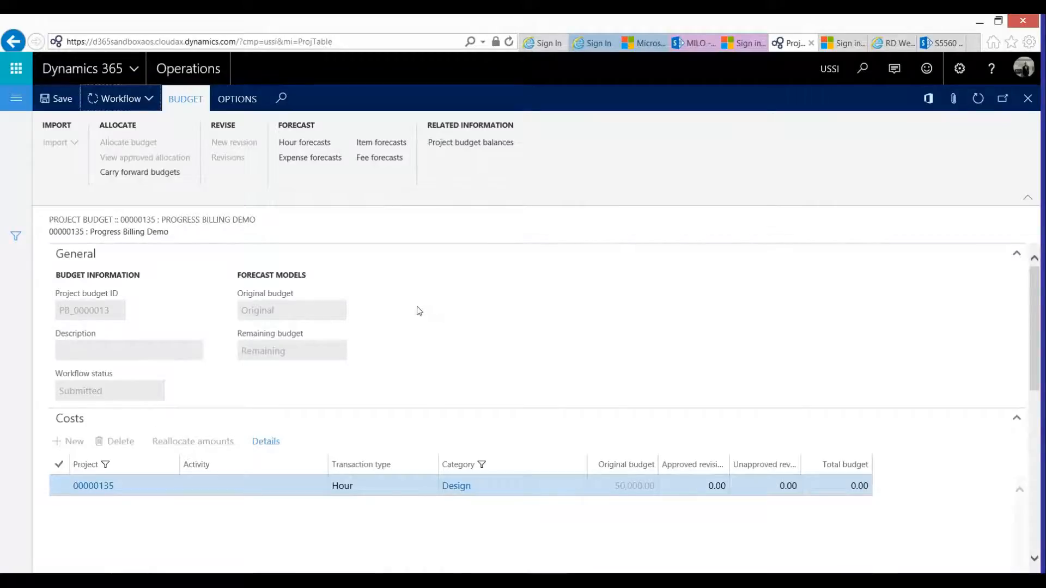
{"action": "mouse_move", "coordinate": [402, 305]}
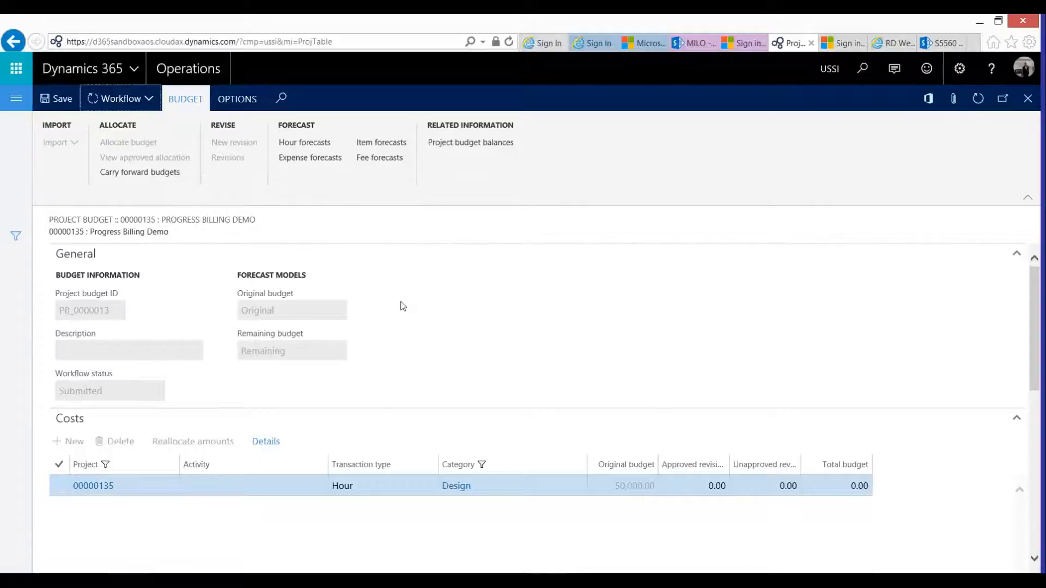
{"action": "mouse_move", "coordinate": [379, 303]}
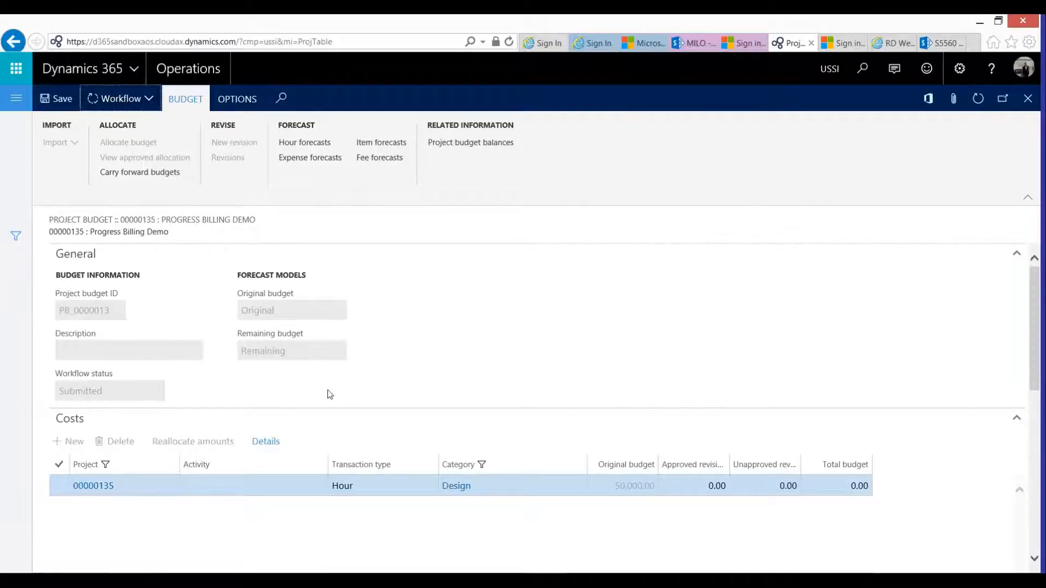
{"action": "mouse_move", "coordinate": [210, 333]}
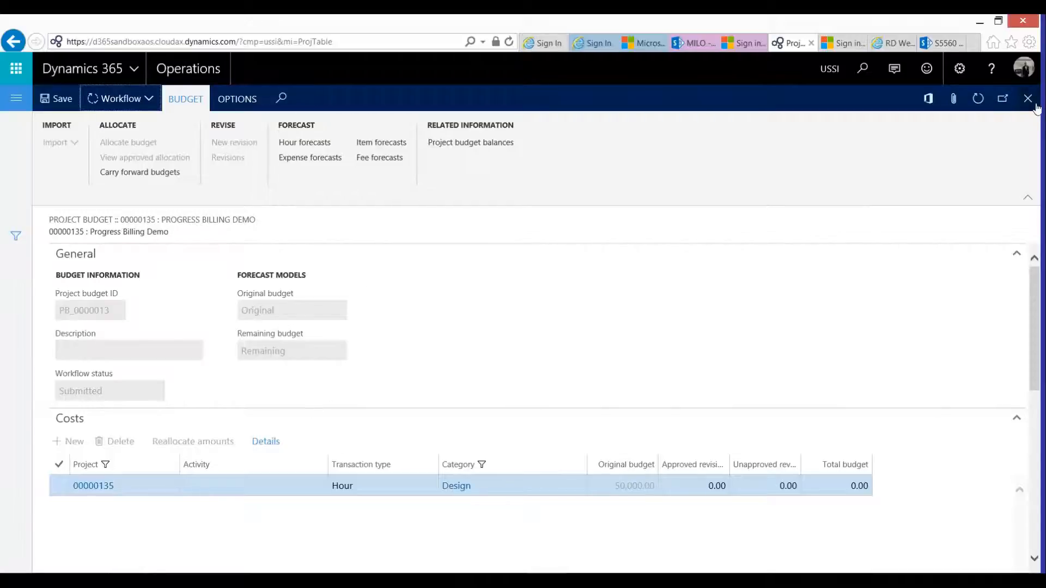
Step: Close budget PB_0000013 and show the project's Manage actions
{"action": "left_click", "coordinate": [1028, 98]}
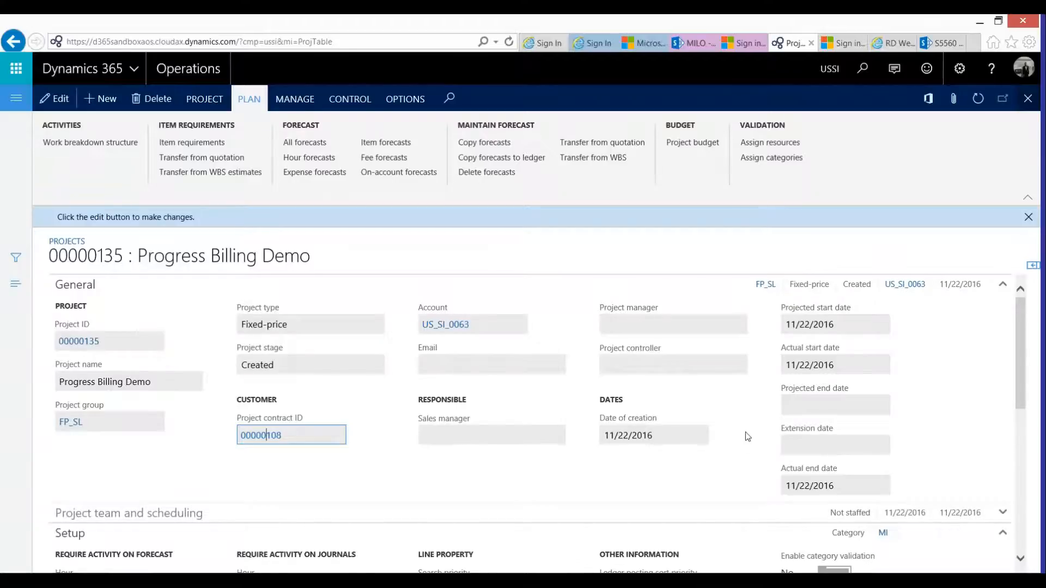
{"action": "mouse_move", "coordinate": [420, 261]}
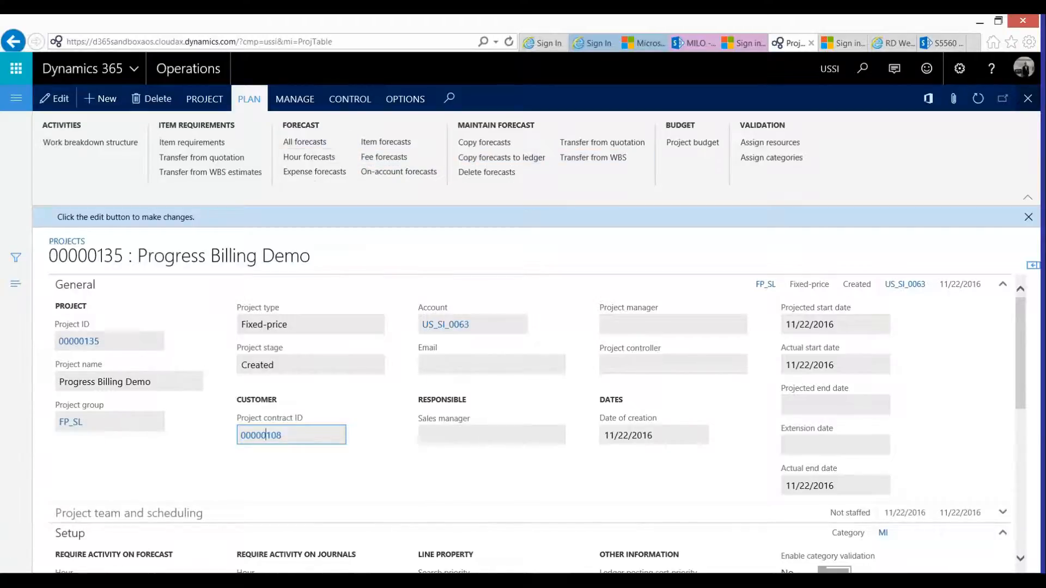
{"action": "left_click", "coordinate": [295, 99]}
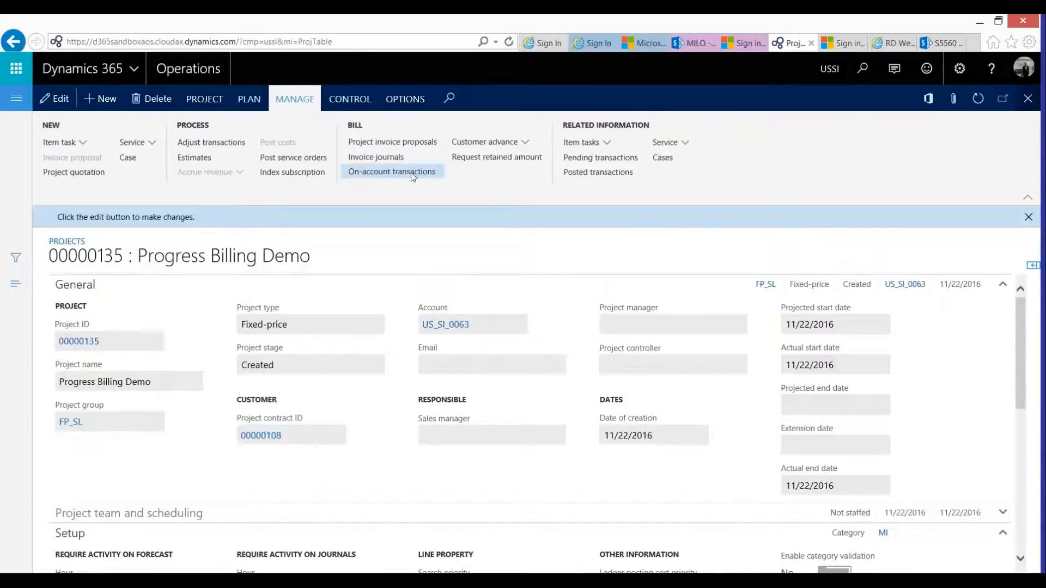
{"action": "left_click", "coordinate": [392, 171]}
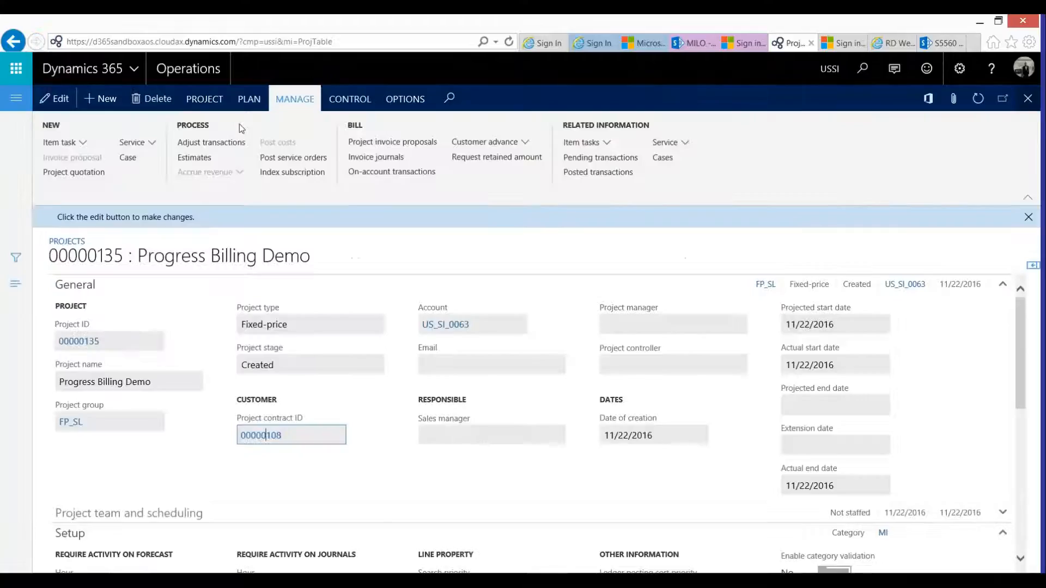
{"action": "left_click", "coordinate": [249, 98]}
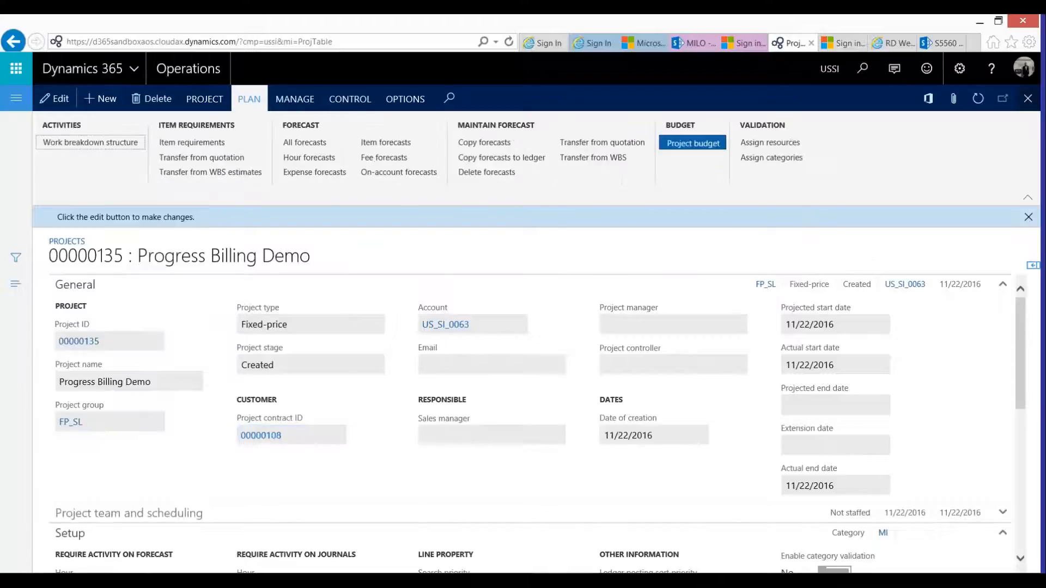
{"action": "mouse_move", "coordinate": [692, 142]}
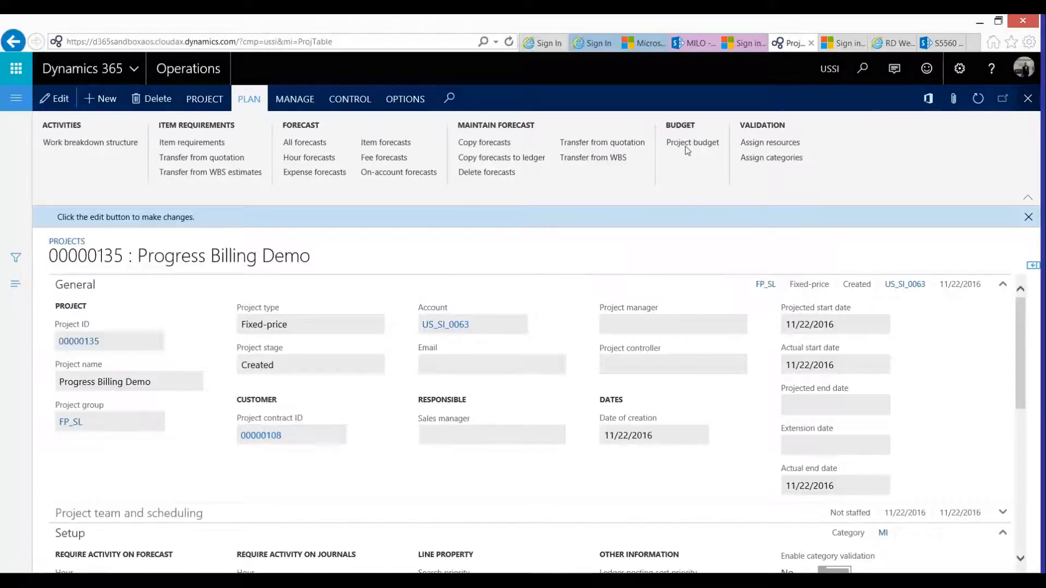
{"action": "left_click", "coordinate": [692, 142]}
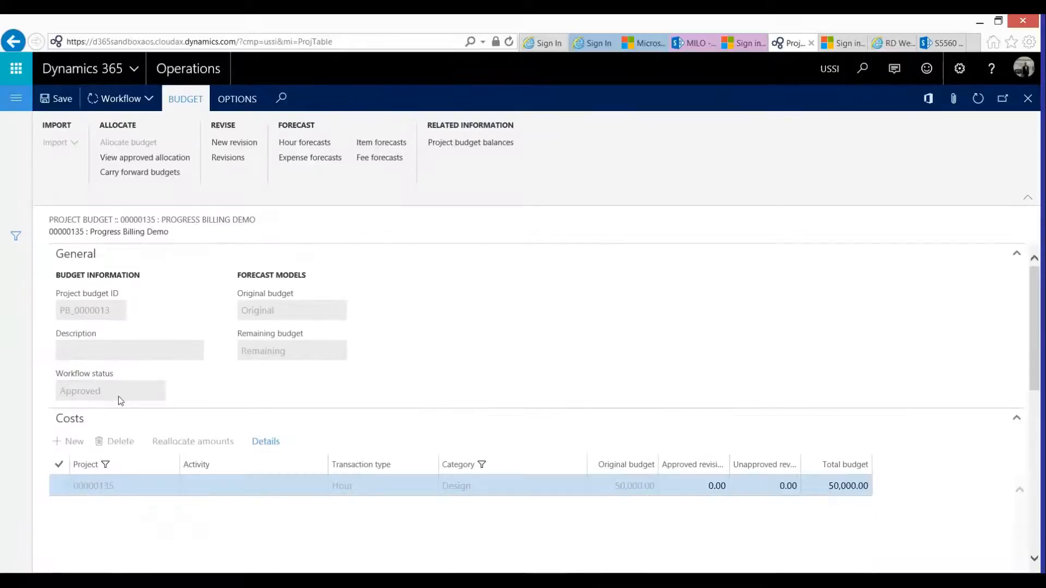
{"action": "mouse_move", "coordinate": [499, 124]}
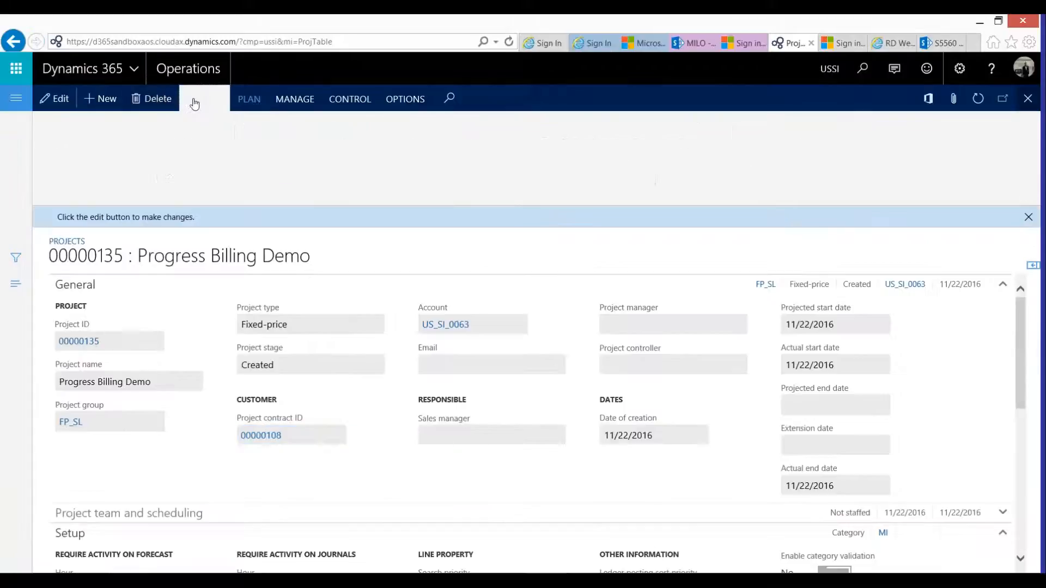
Step: Change project 00000135's stage to In process and confirm the status update
{"action": "left_click", "coordinate": [205, 98]}
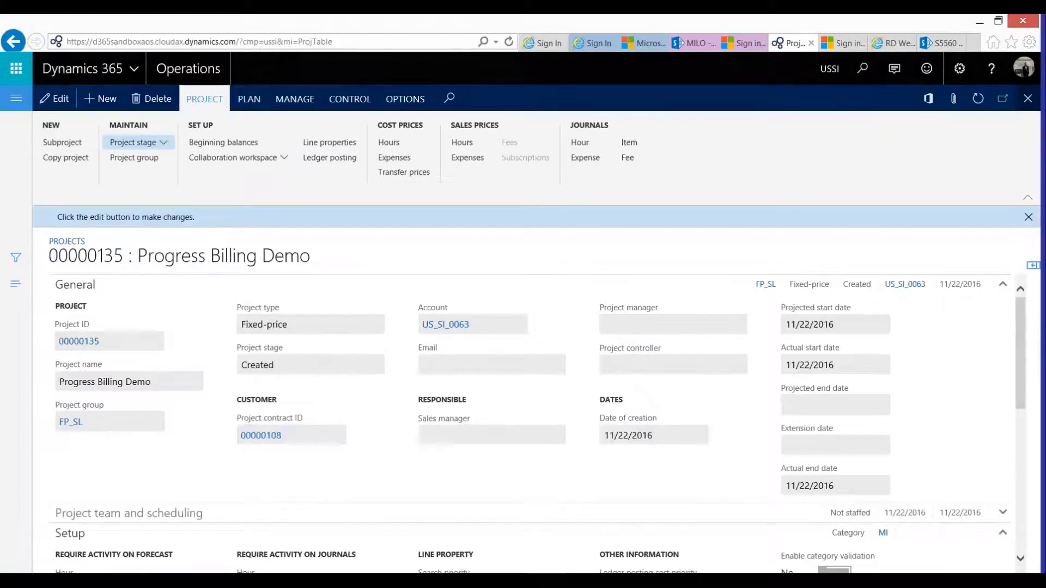
{"action": "left_click", "coordinate": [134, 142]}
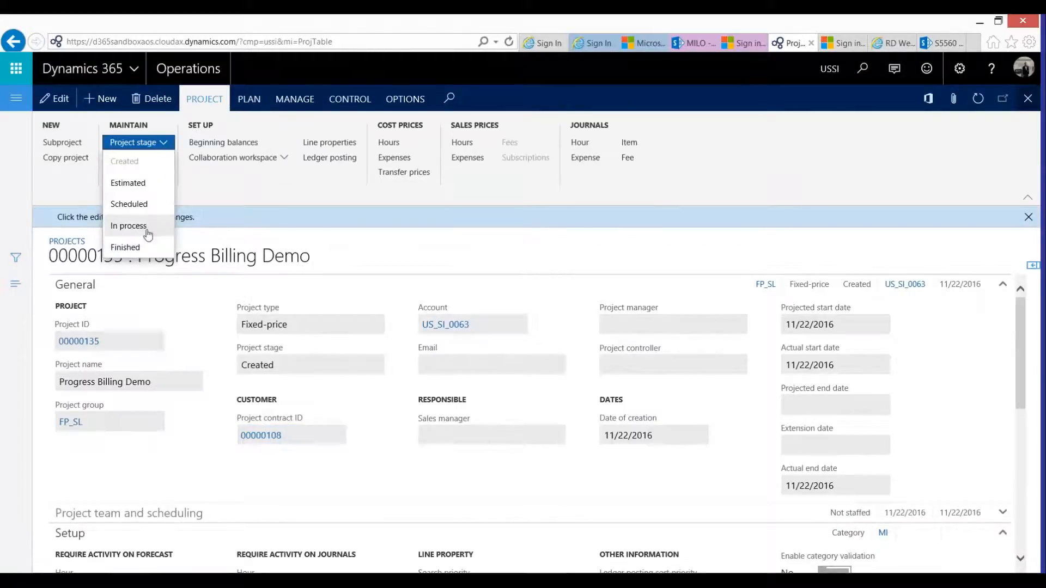
{"action": "left_click", "coordinate": [128, 225]}
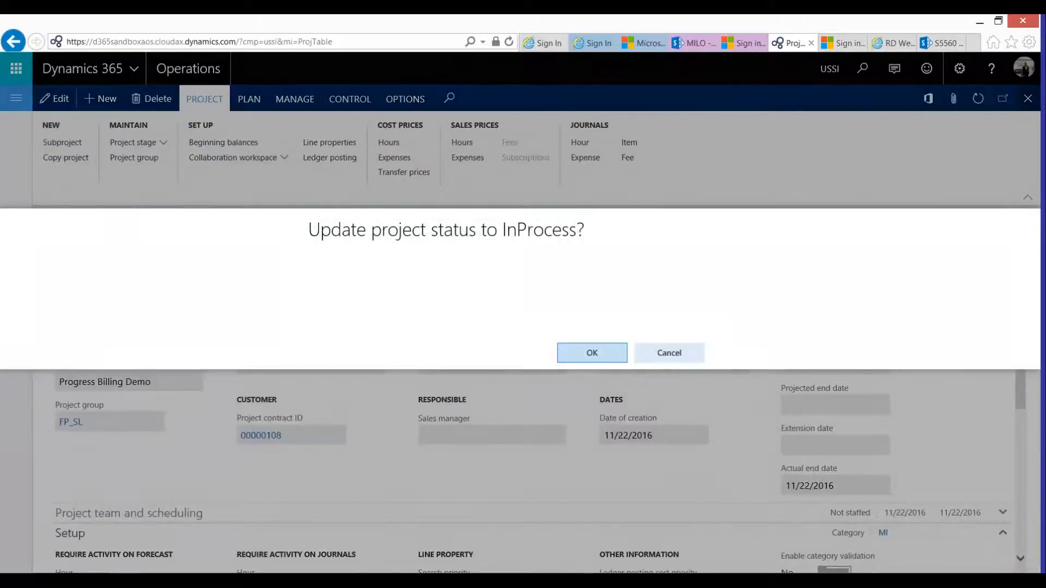
{"action": "left_click", "coordinate": [591, 352]}
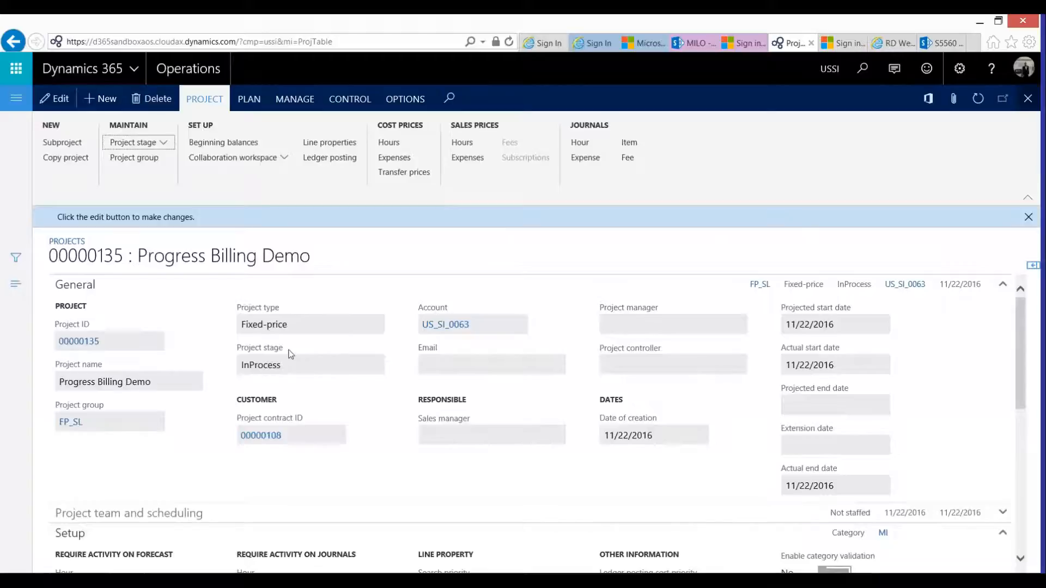
{"action": "mouse_move", "coordinate": [579, 142]}
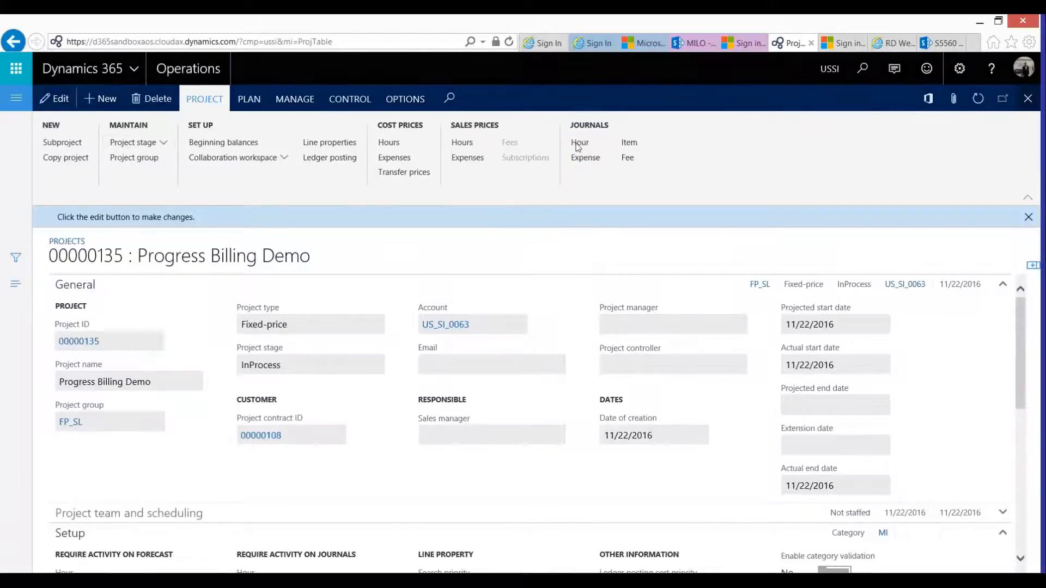
Step: Create a new hour journal with a 10-hour Design line for project 00000135
{"action": "left_click", "coordinate": [580, 142]}
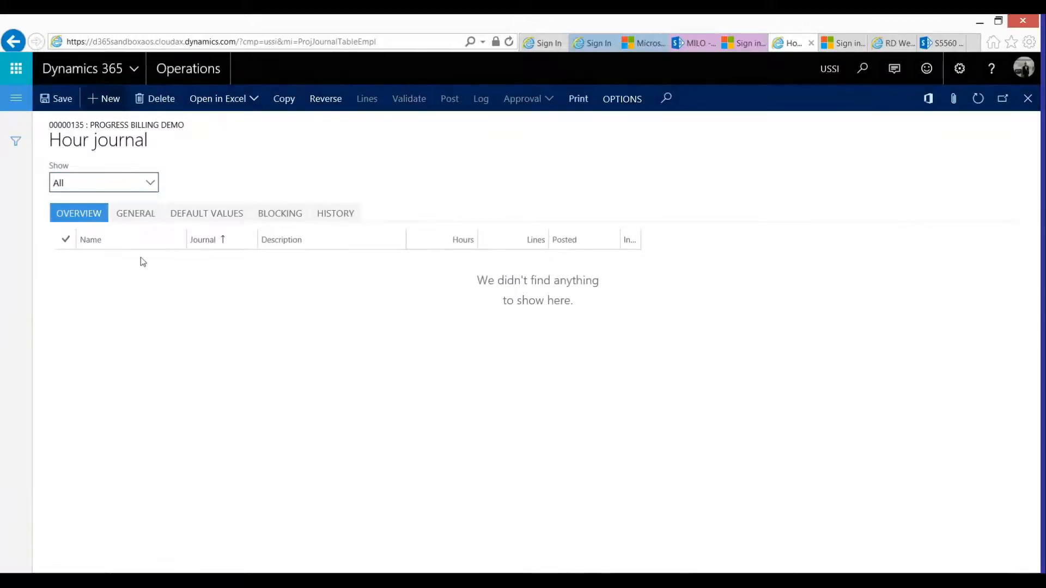
{"action": "left_click", "coordinate": [104, 99]}
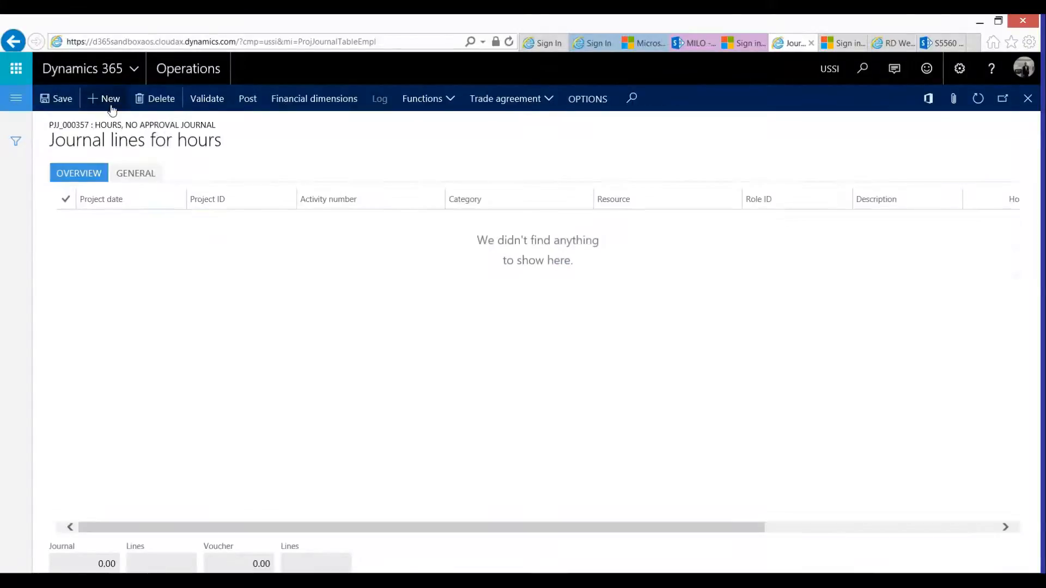
{"action": "left_click", "coordinate": [103, 98]}
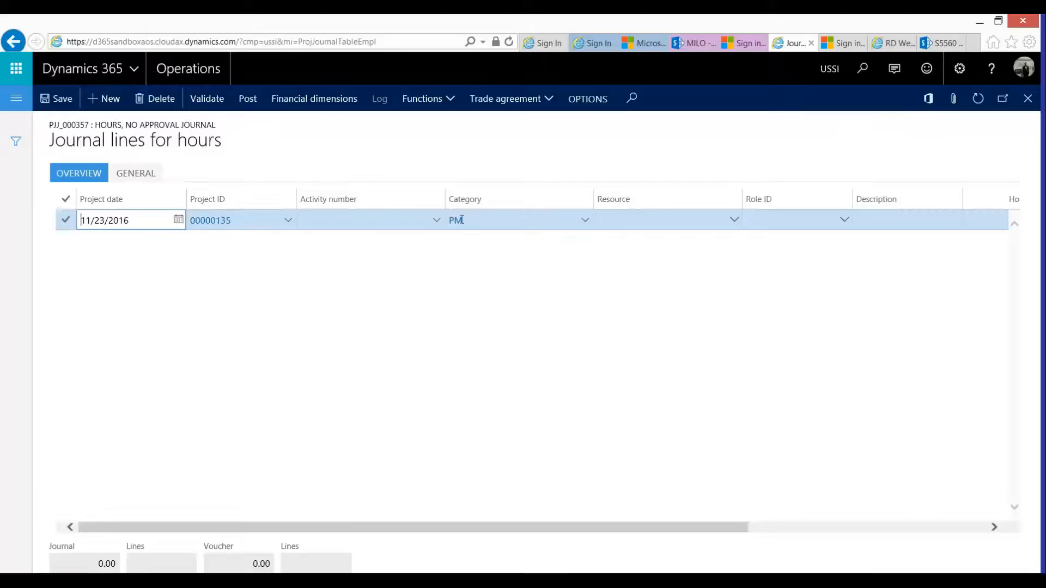
{"action": "type", "text": "Design"}
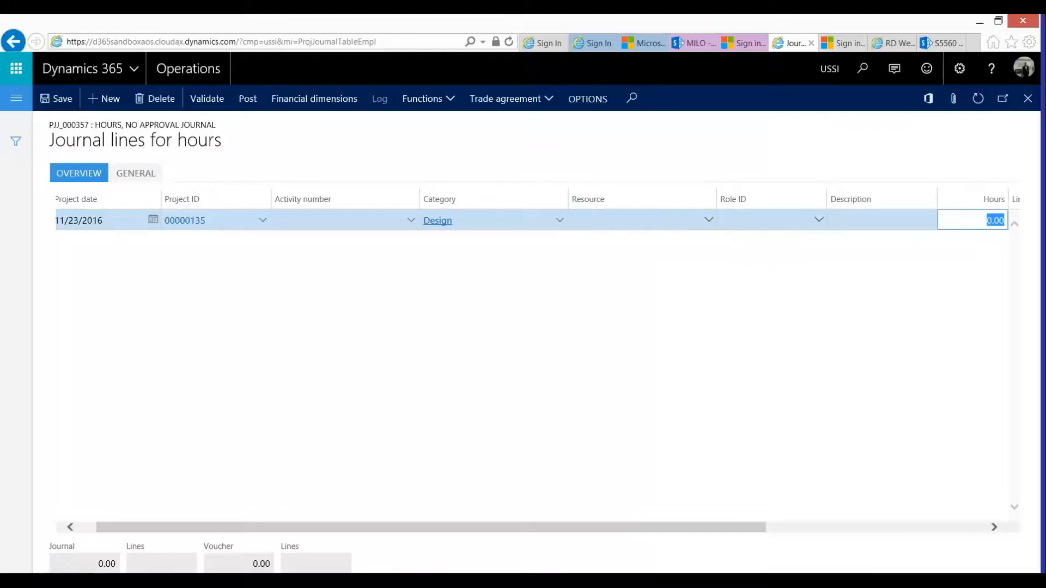
{"action": "type", "text": "1"}
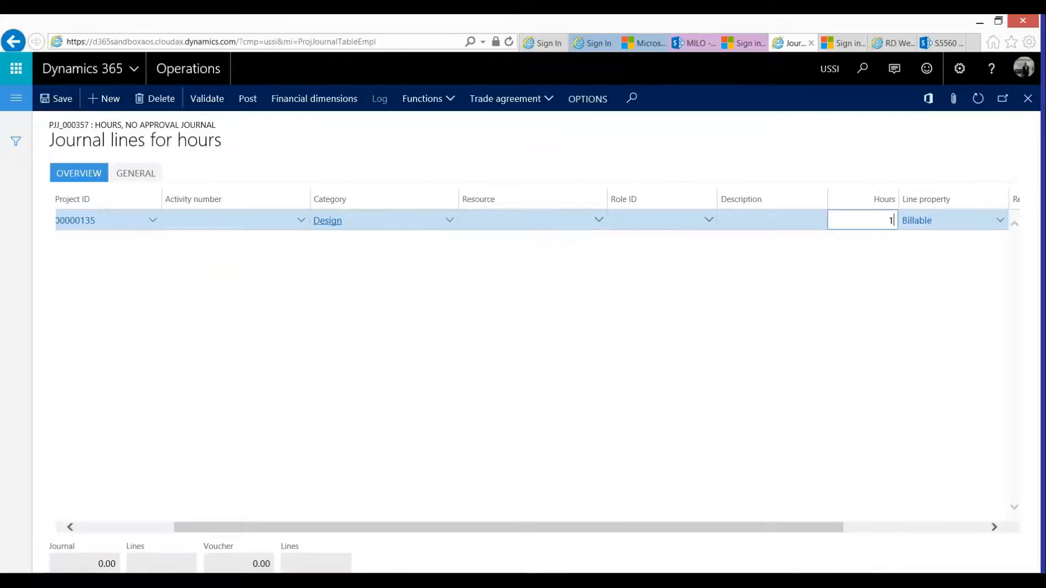
Step: Check the journal line's General details, then return to the line list
{"action": "left_click", "coordinate": [135, 173]}
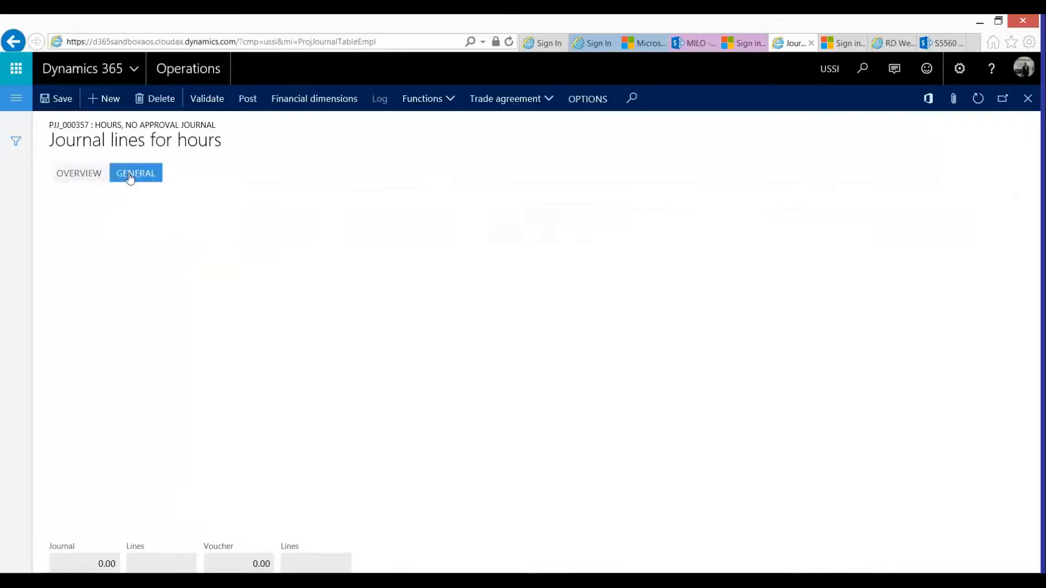
{"action": "left_click", "coordinate": [134, 173]}
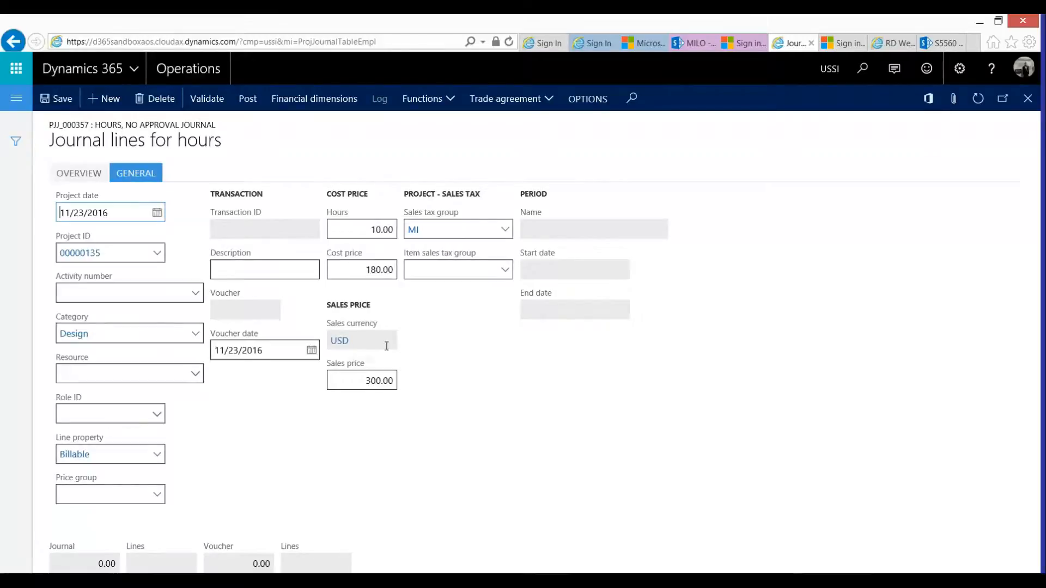
{"action": "left_click", "coordinate": [361, 270]}
{"action": "type", "text": "200"}
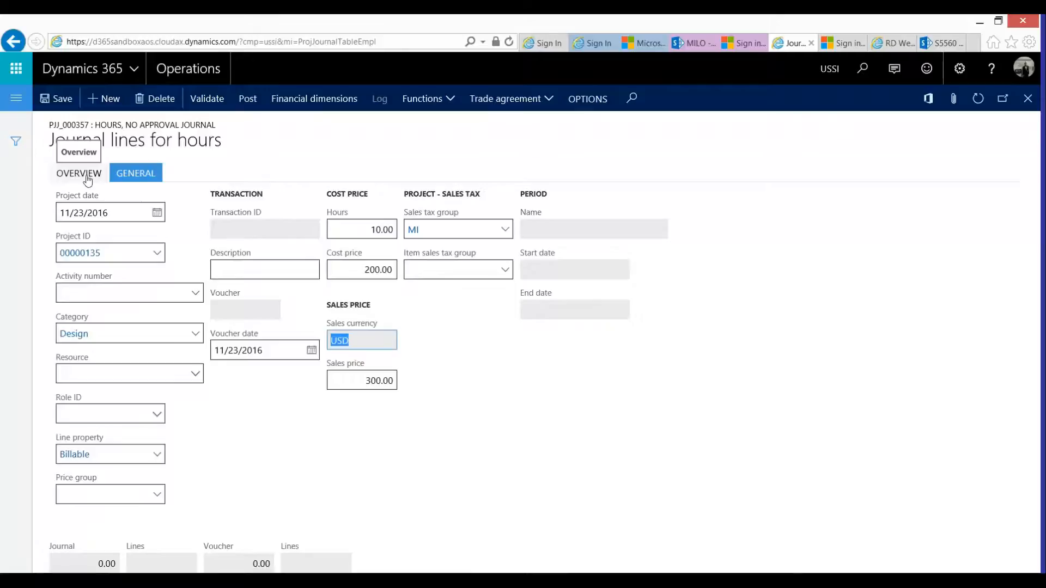
{"action": "left_click", "coordinate": [78, 173]}
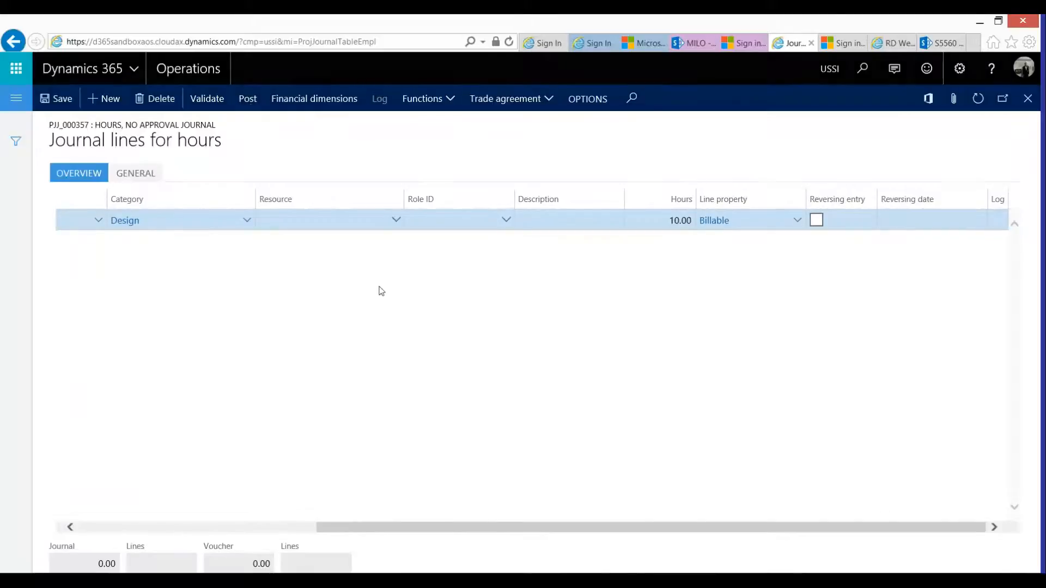
Step: Post hours journal PJJ_000357 with its 10 Design hours
{"action": "left_click", "coordinate": [247, 98]}
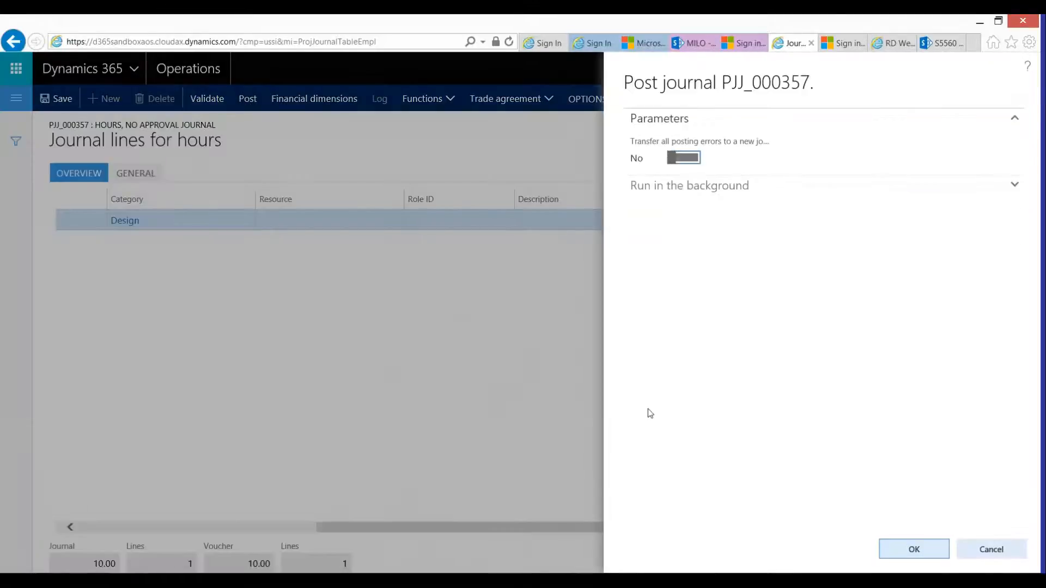
{"action": "left_click", "coordinate": [913, 549]}
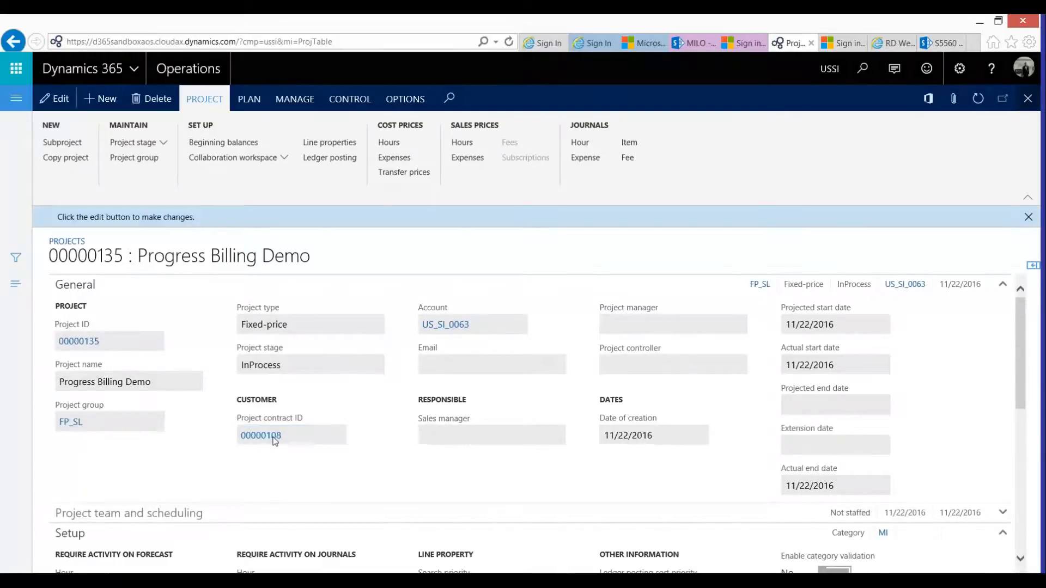
Step: From contract 00000108, generate invoice proposal PJIP_00000168 for 4,000.00
{"action": "left_click", "coordinate": [261, 435]}
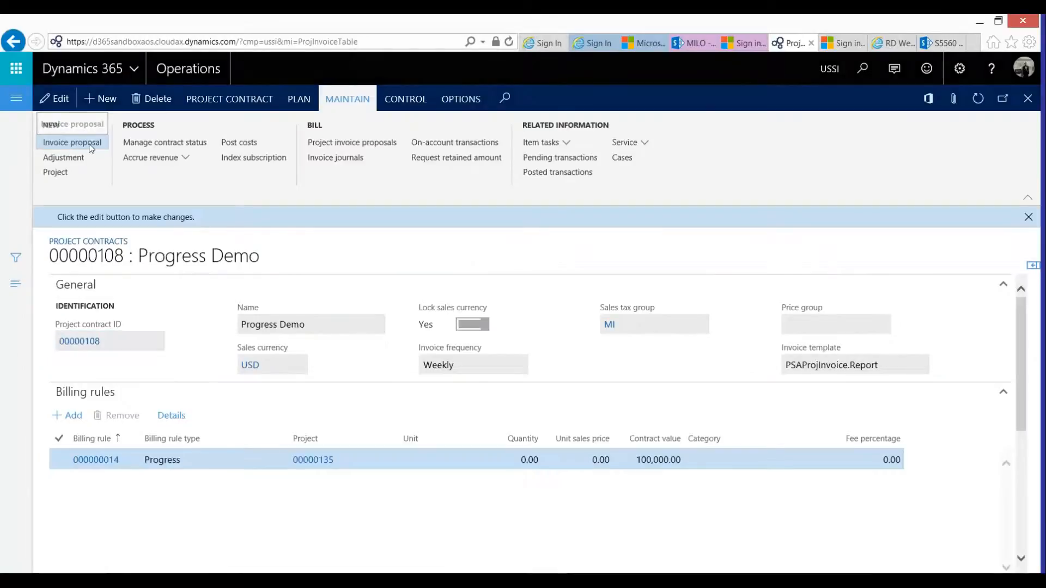
{"action": "left_click", "coordinate": [72, 143]}
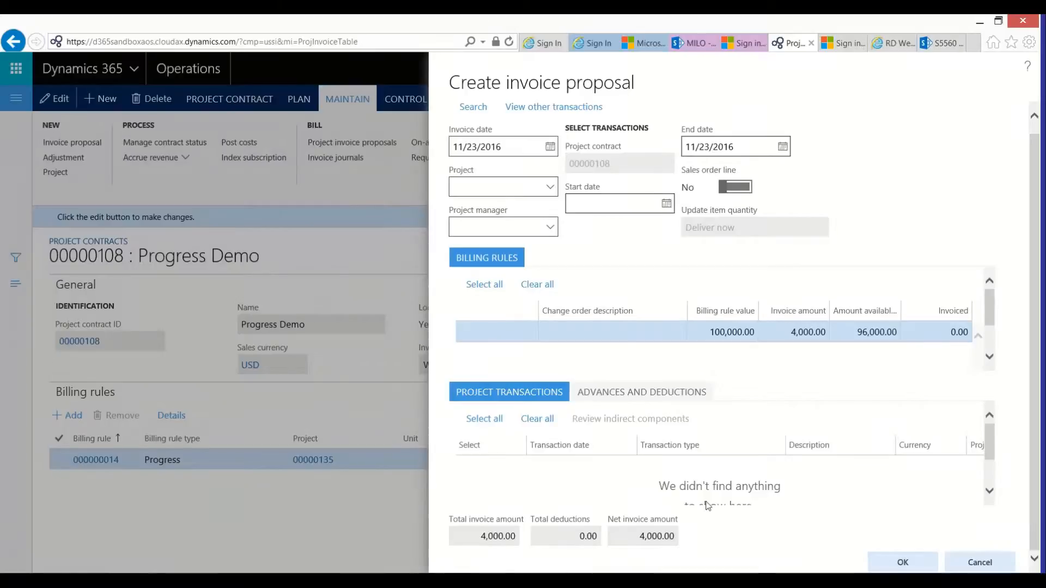
{"action": "left_click", "coordinate": [902, 563]}
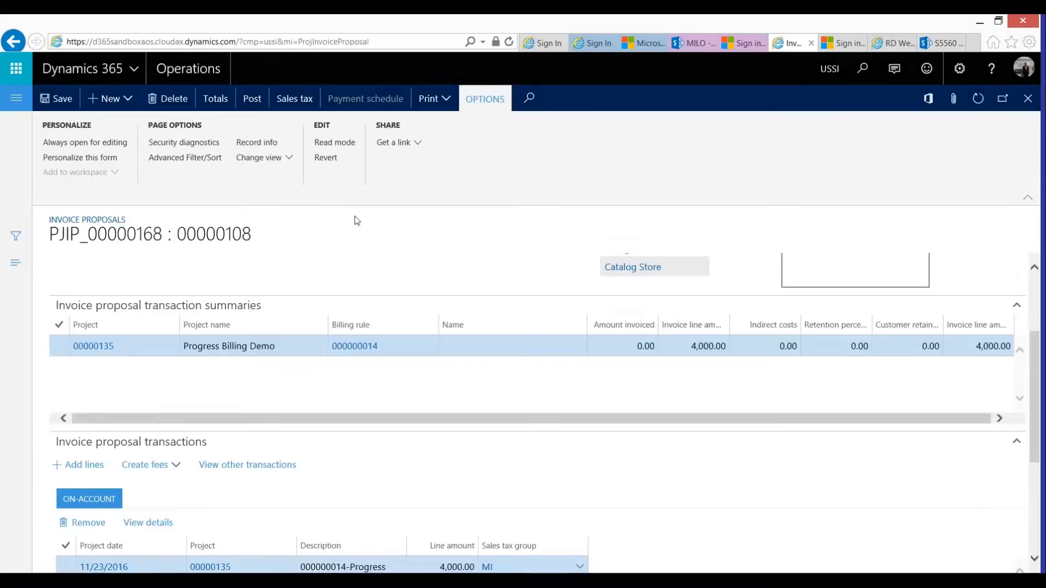
Step: Post invoice proposal PJIP_00000168 without printing the invoice
{"action": "left_click", "coordinate": [251, 98]}
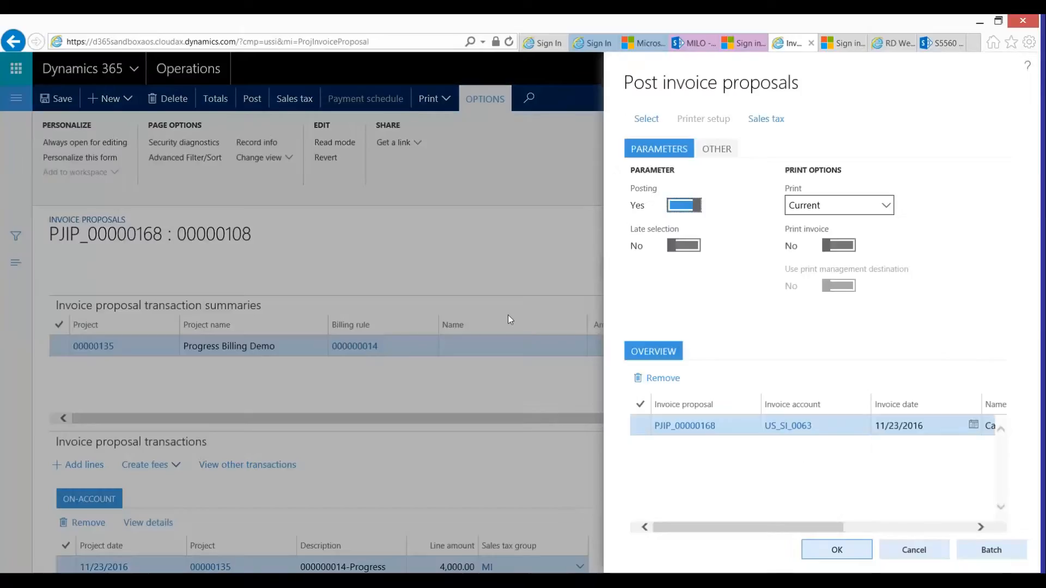
{"action": "left_click", "coordinate": [836, 549]}
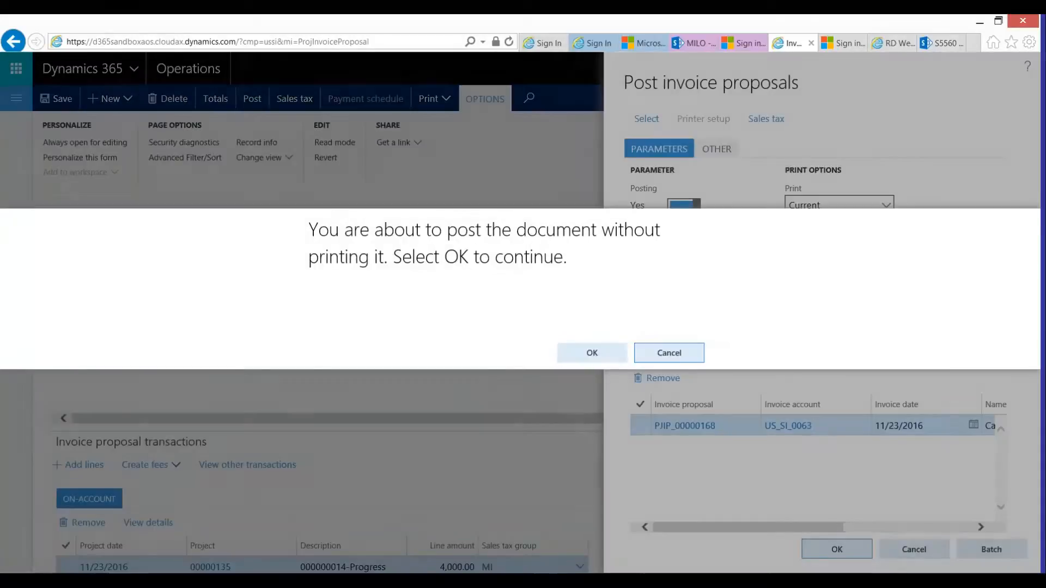
{"action": "left_click", "coordinate": [591, 354]}
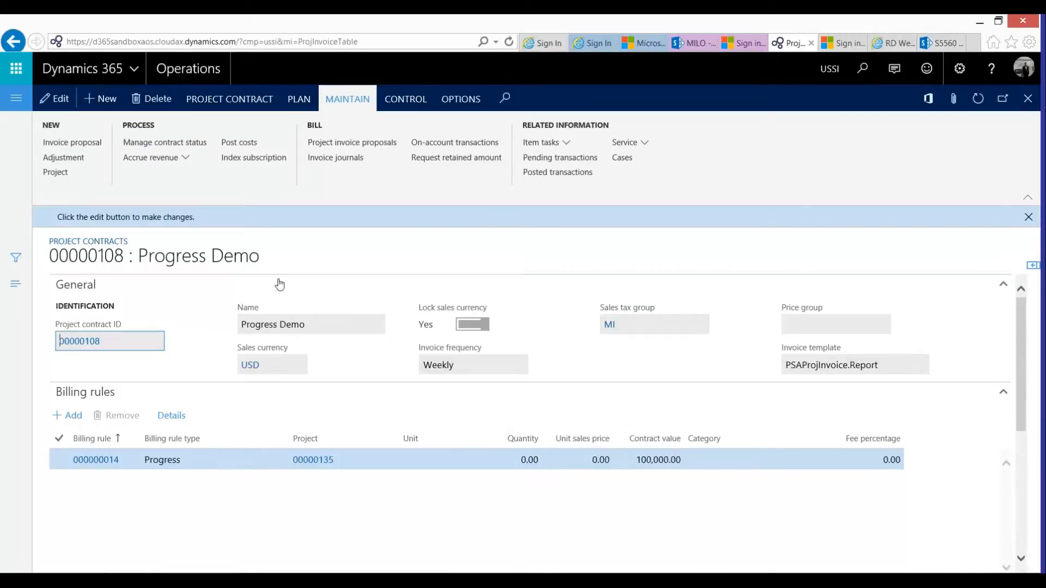
{"action": "mouse_move", "coordinate": [352, 98]}
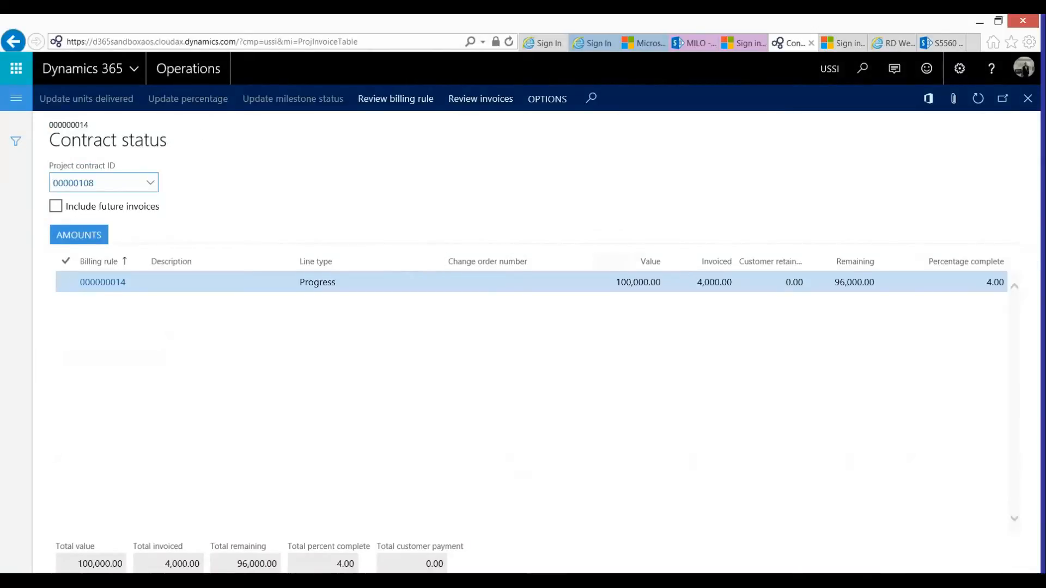
{"action": "mouse_move", "coordinate": [188, 99]}
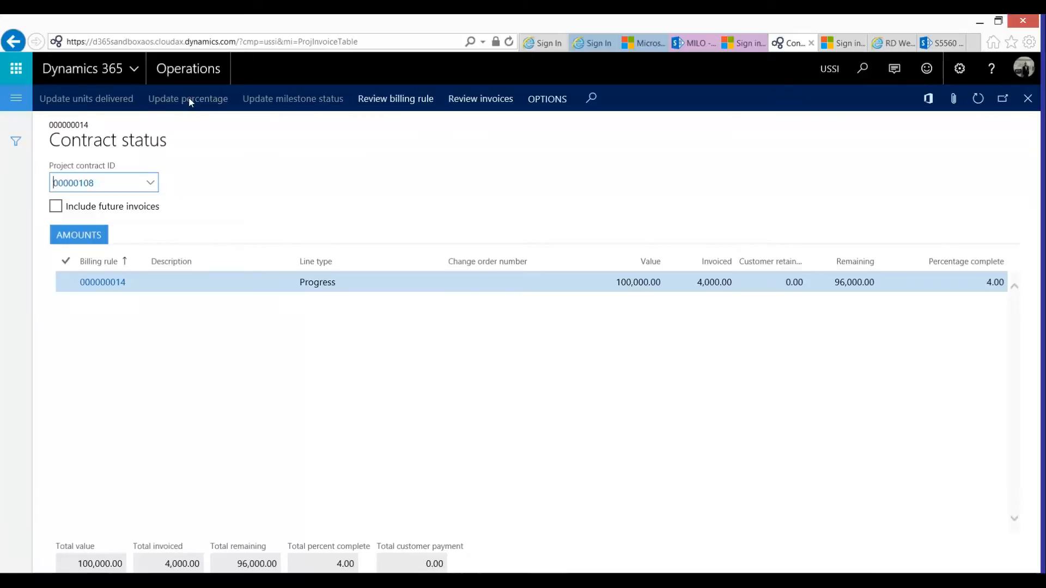
{"action": "mouse_move", "coordinate": [723, 399]}
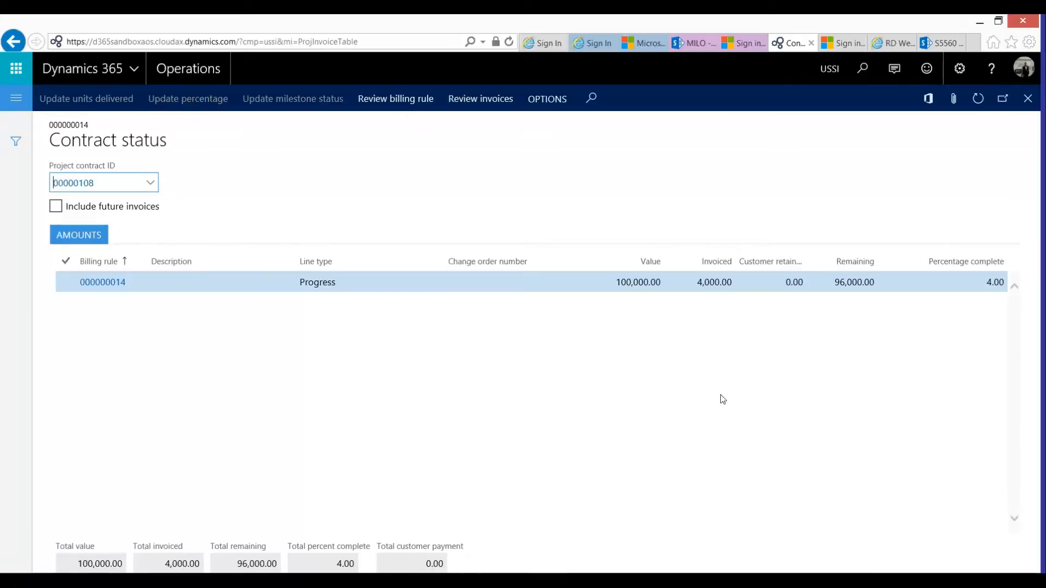
{"action": "mouse_move", "coordinate": [706, 360]}
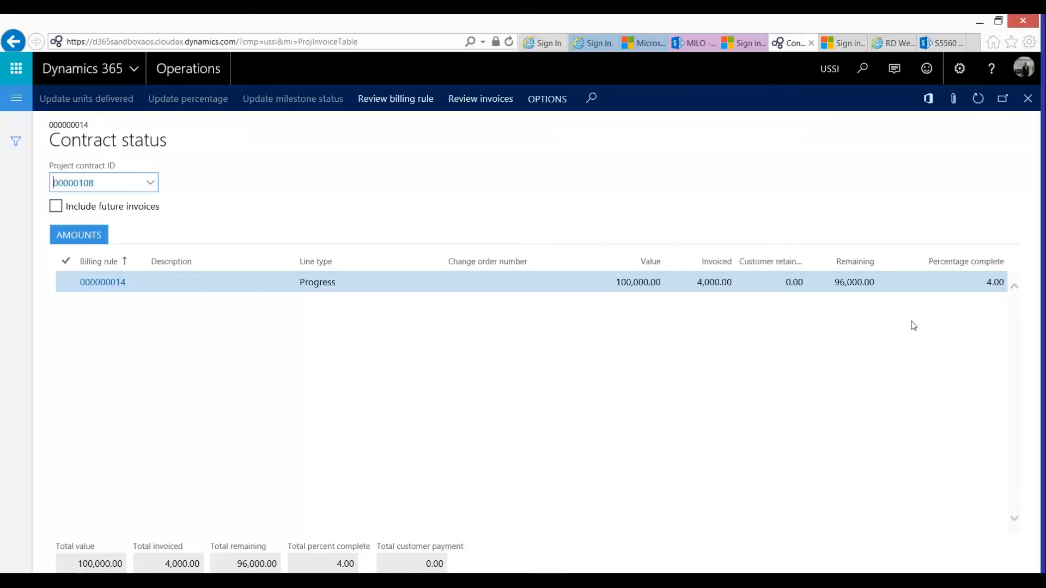
{"action": "mouse_move", "coordinate": [1026, 393]}
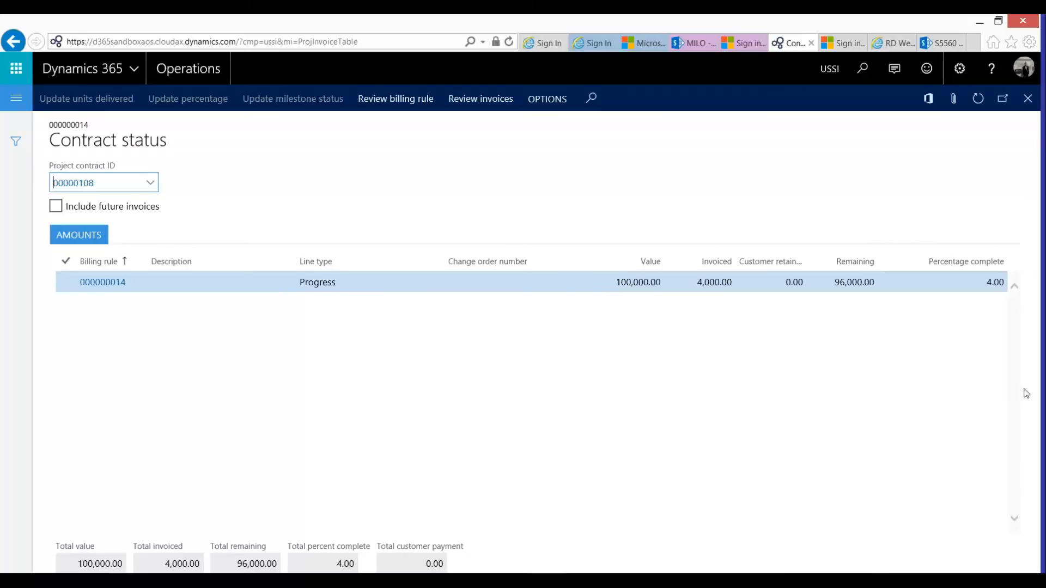